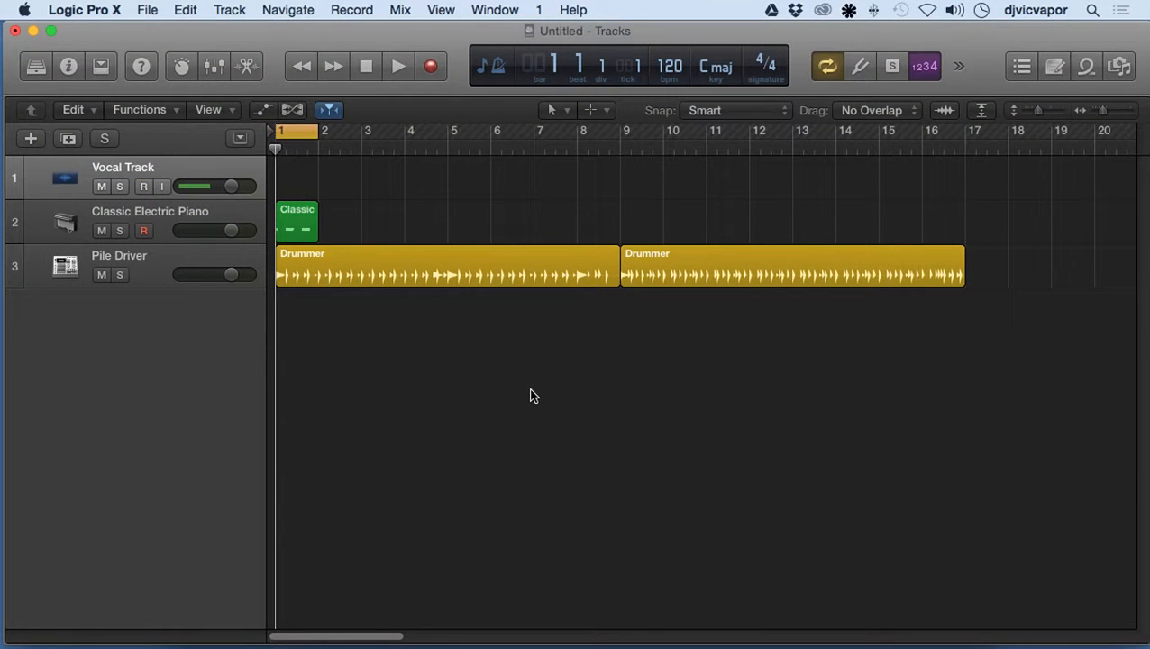
Step: Reveal the global Arrangement, Marker, Signature and Tempo lanes above the instrument tracks
{"action": "left_click", "coordinate": [162, 186]}
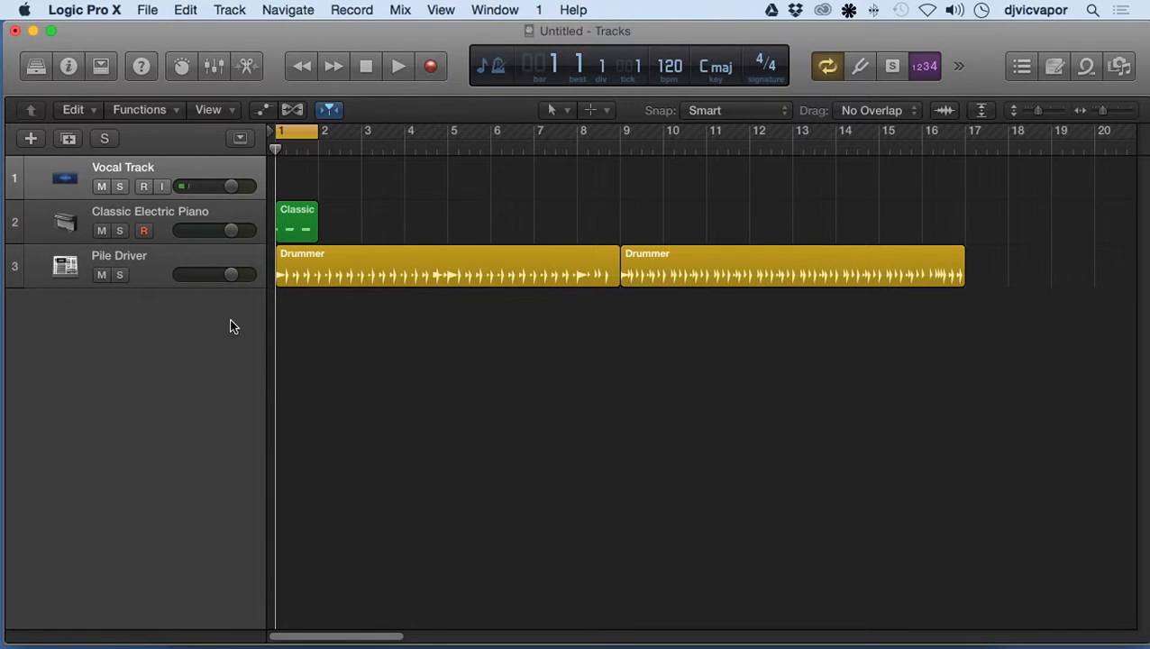
{"action": "left_click", "coordinate": [144, 186]}
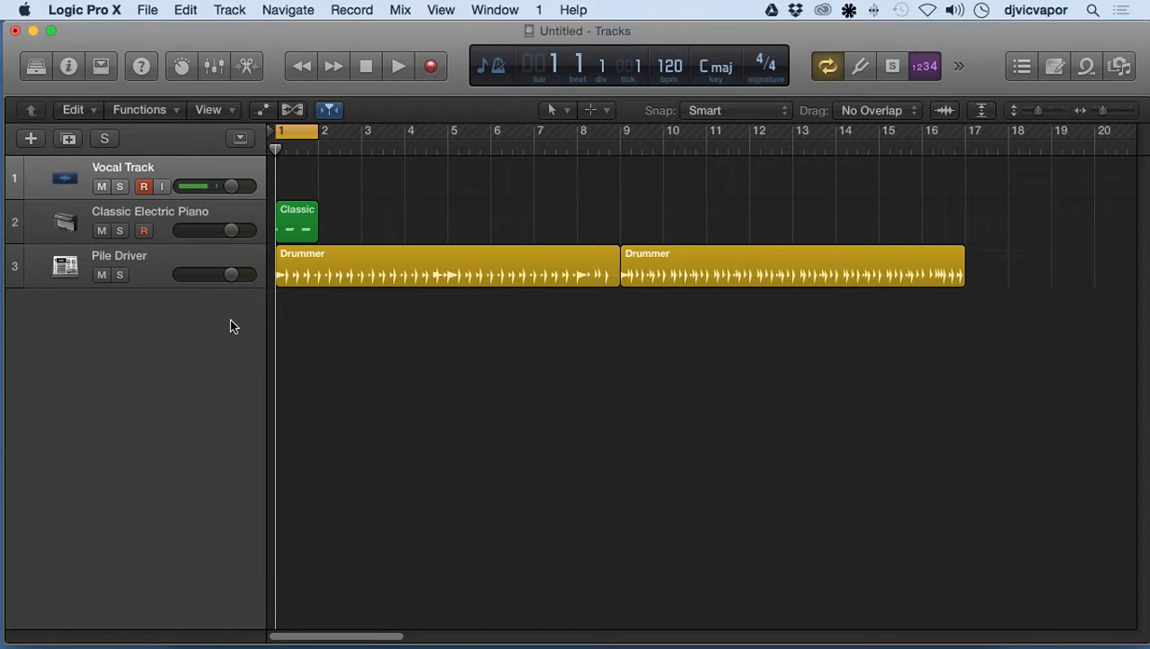
{"action": "left_click", "coordinate": [144, 185]}
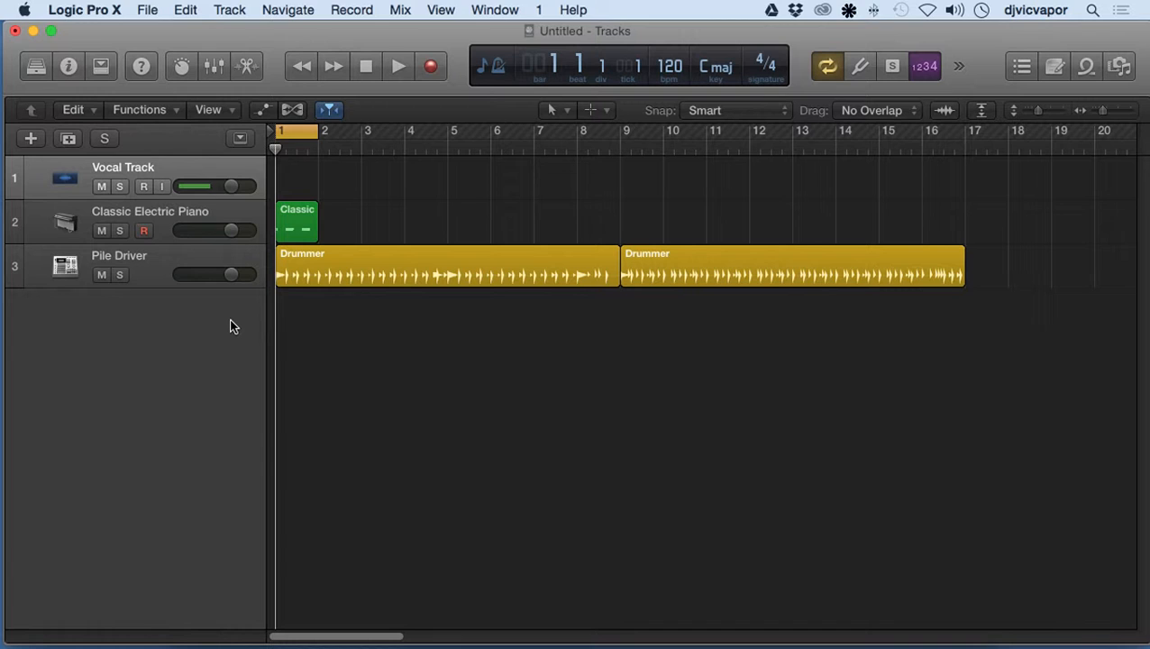
{"action": "left_click", "coordinate": [144, 186]}
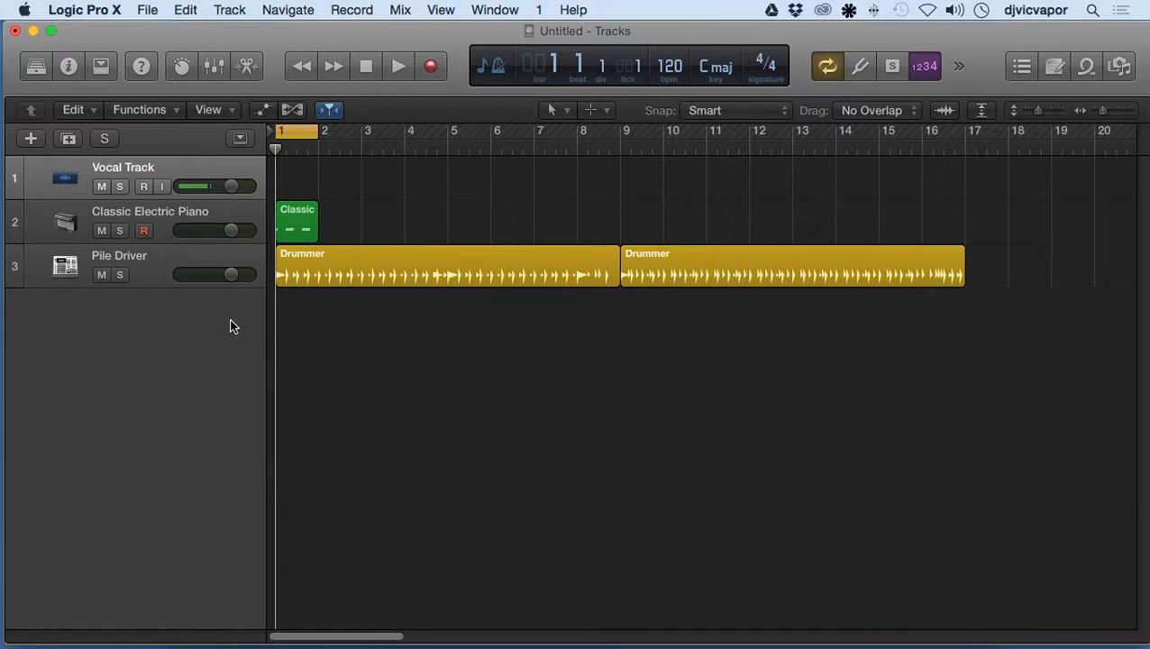
{"action": "left_click", "coordinate": [144, 186]}
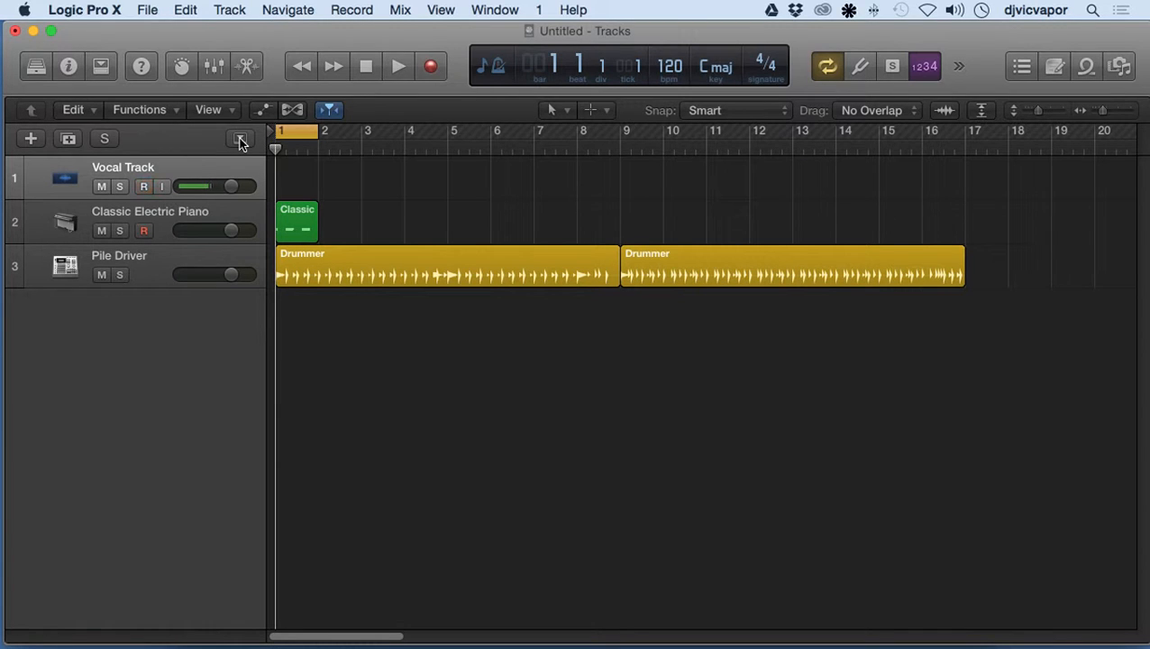
{"action": "left_click", "coordinate": [240, 137]}
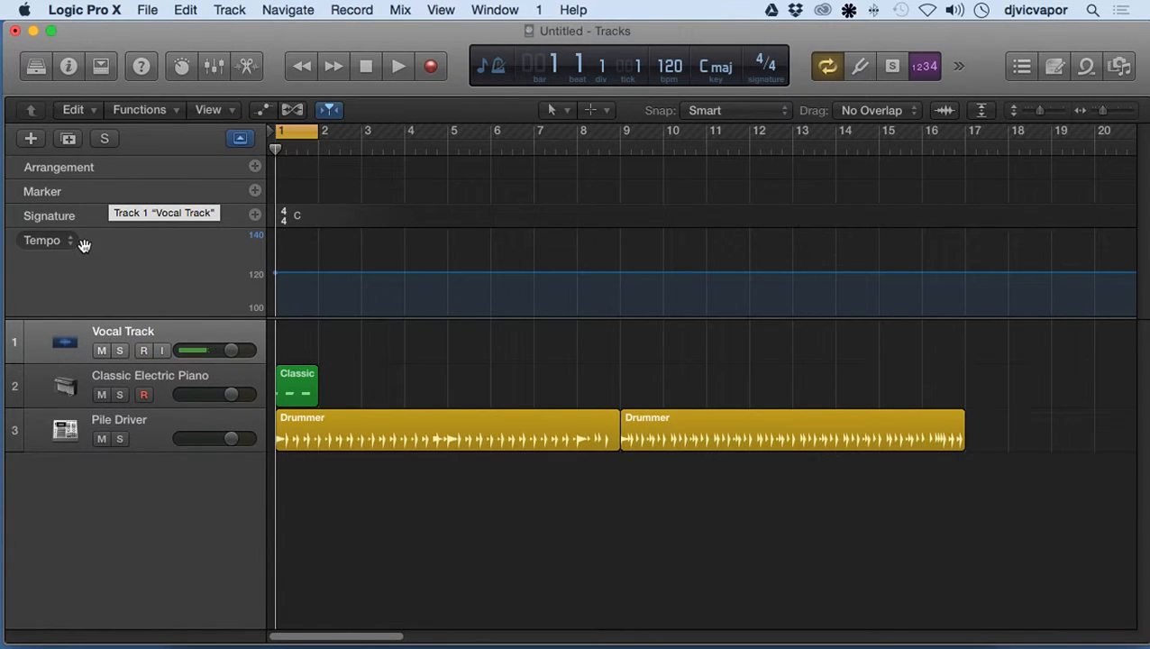
Step: Select the Marker lane in the global tracks
{"action": "left_click", "coordinate": [144, 349]}
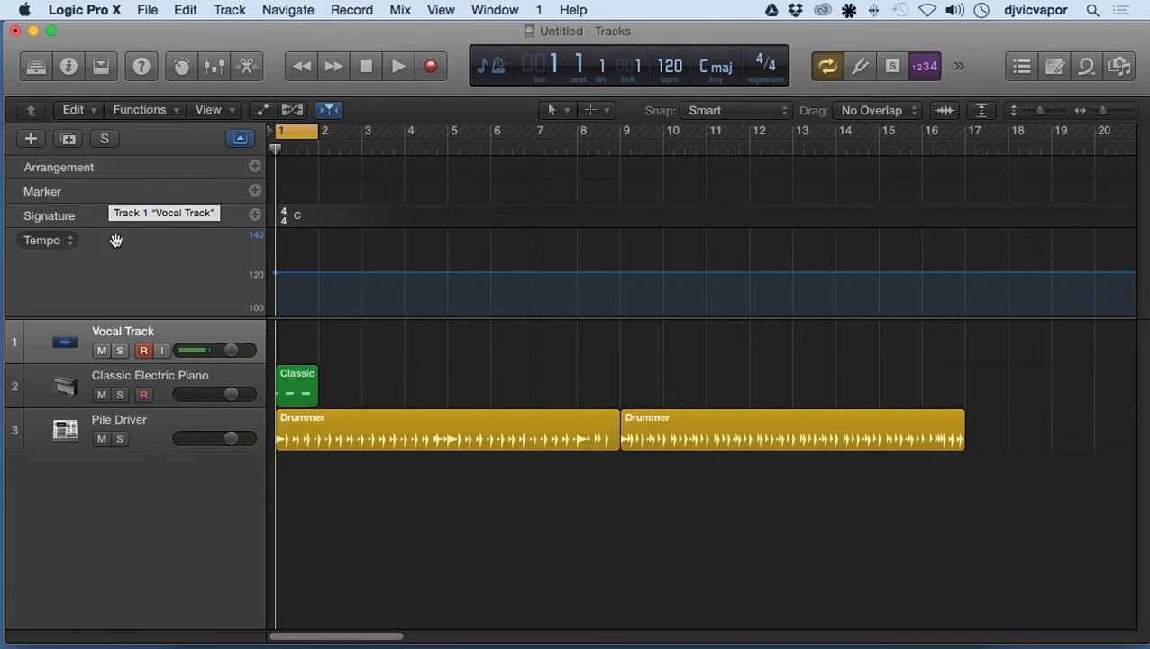
{"action": "mouse_move", "coordinate": [127, 263]}
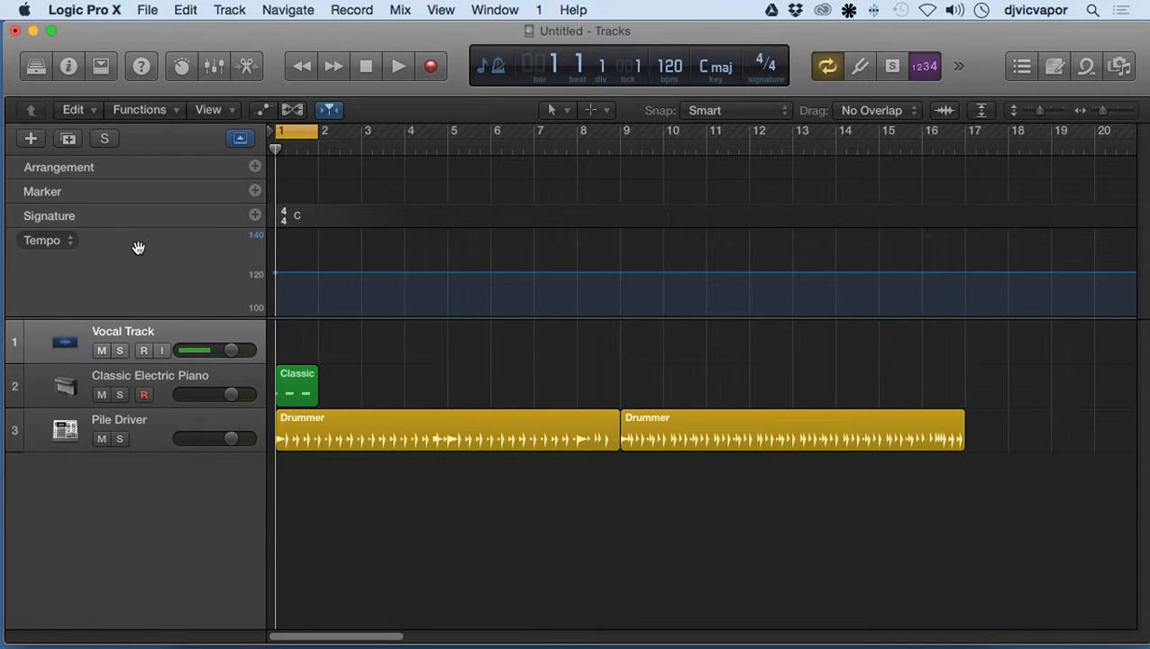
{"action": "left_click", "coordinate": [144, 349]}
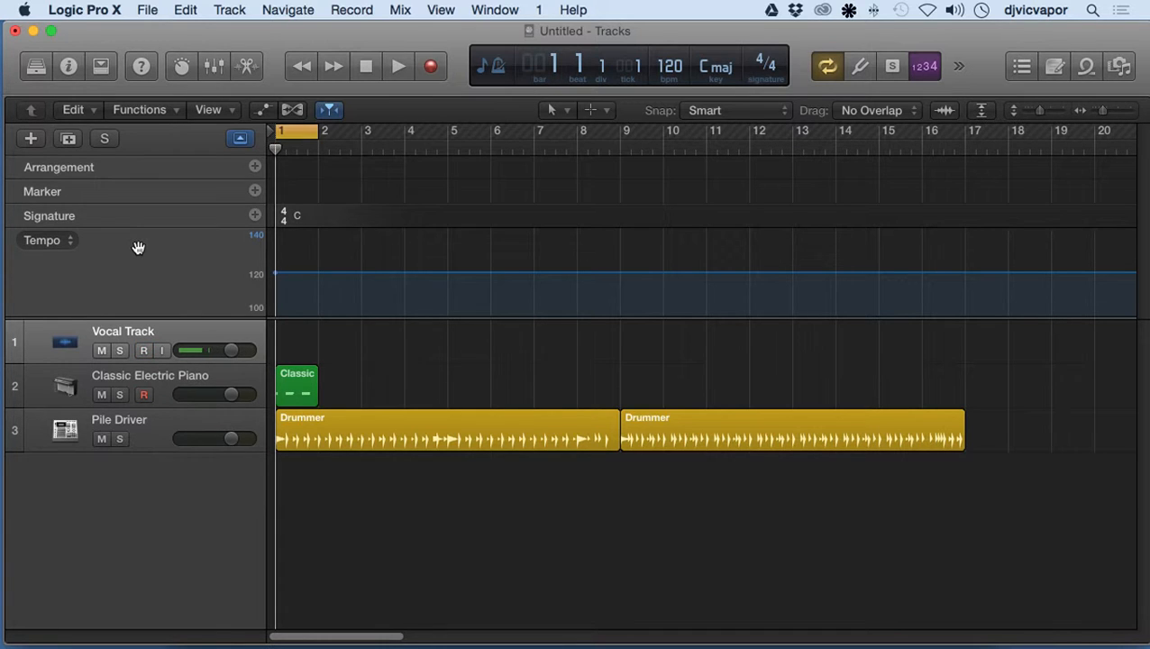
{"action": "left_click", "coordinate": [144, 350]}
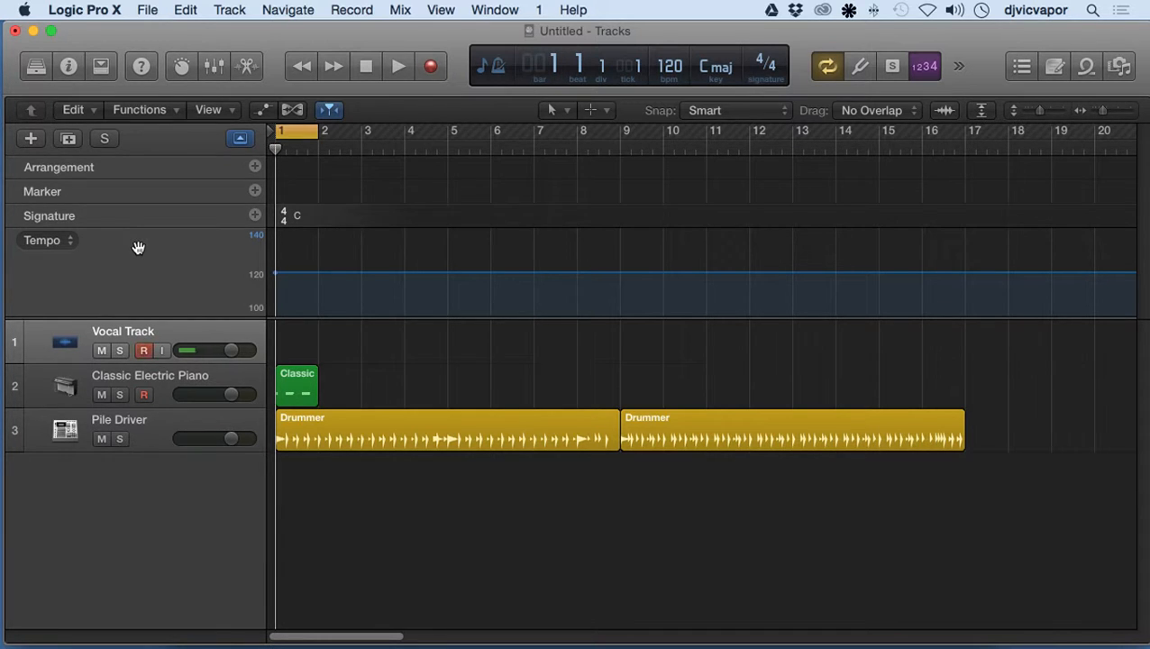
{"action": "mouse_move", "coordinate": [177, 171]}
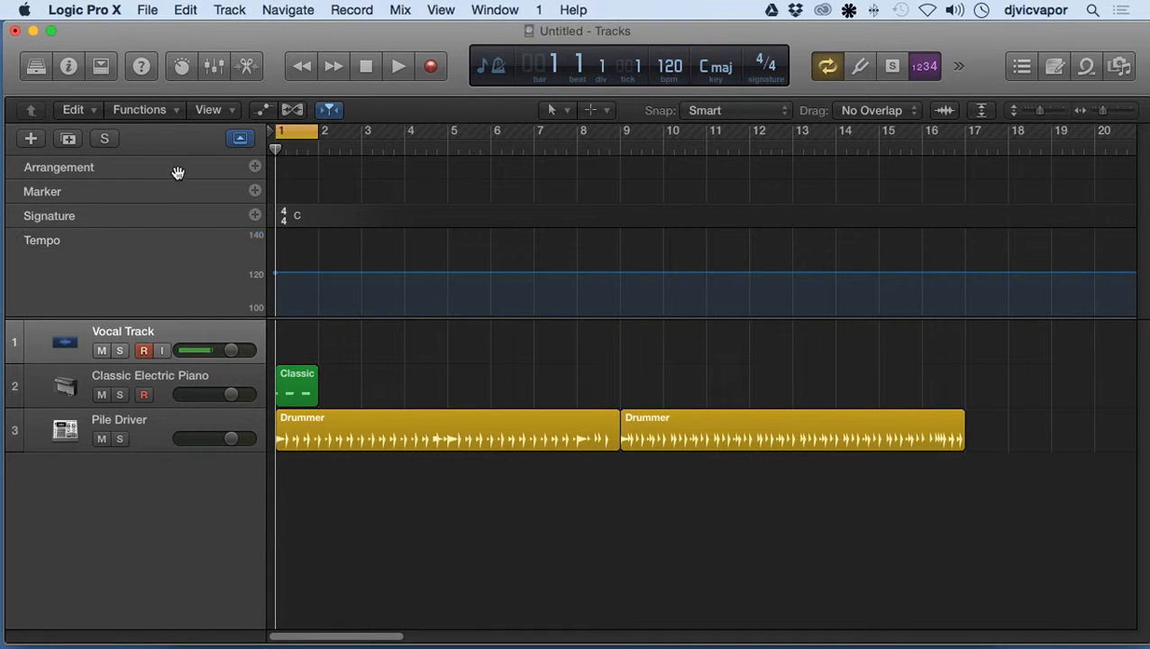
{"action": "left_click", "coordinate": [144, 350]}
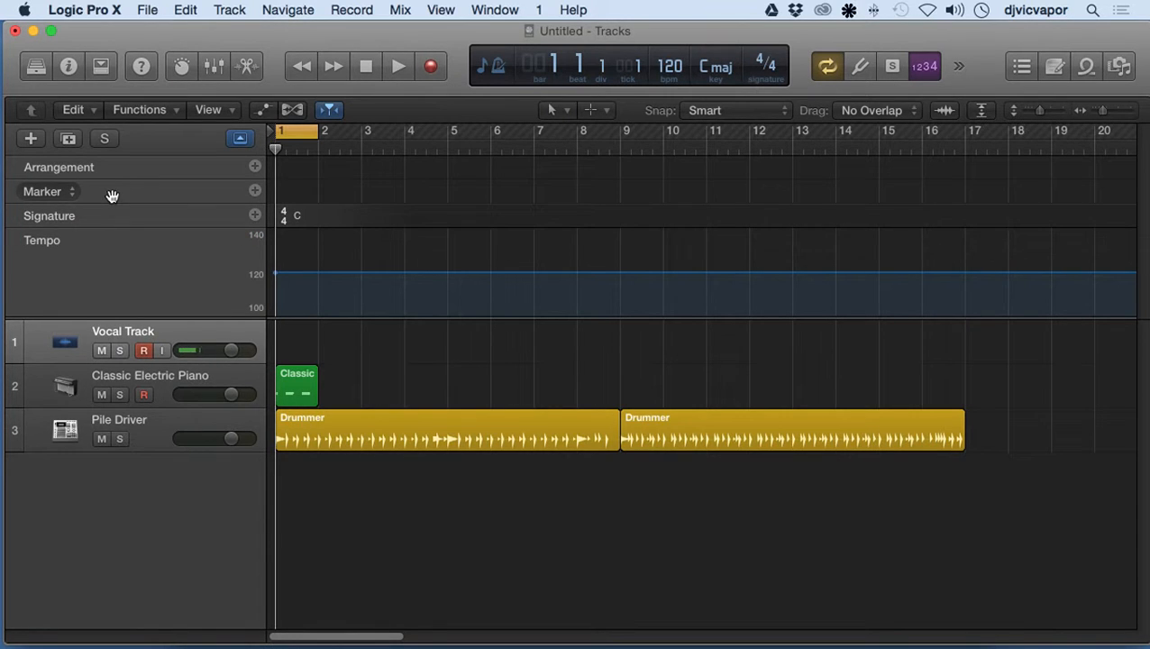
{"action": "mouse_move", "coordinate": [157, 197]}
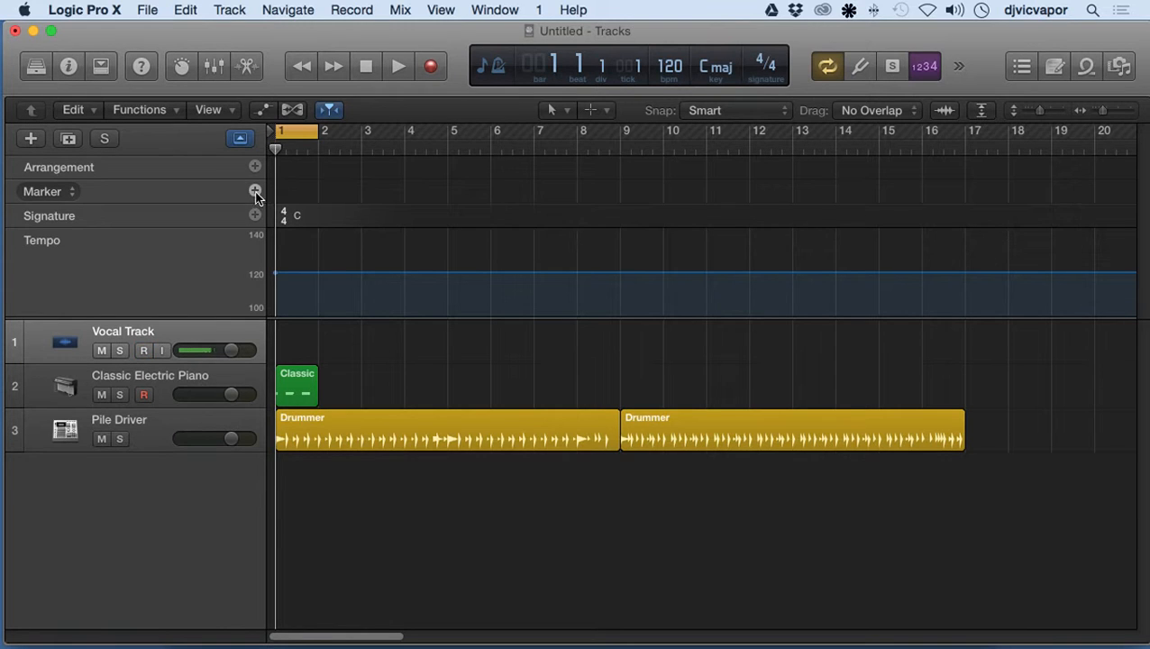
Step: Create a marker at the song start and name it 'Intro'
{"action": "left_click", "coordinate": [144, 349]}
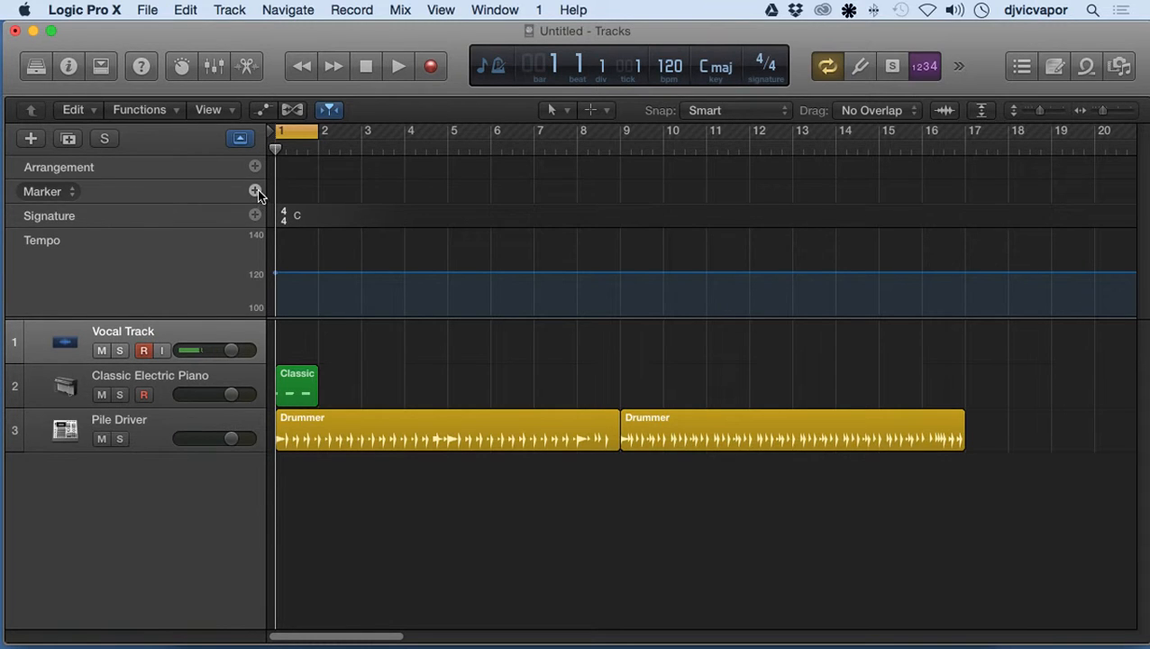
{"action": "left_click", "coordinate": [256, 191]}
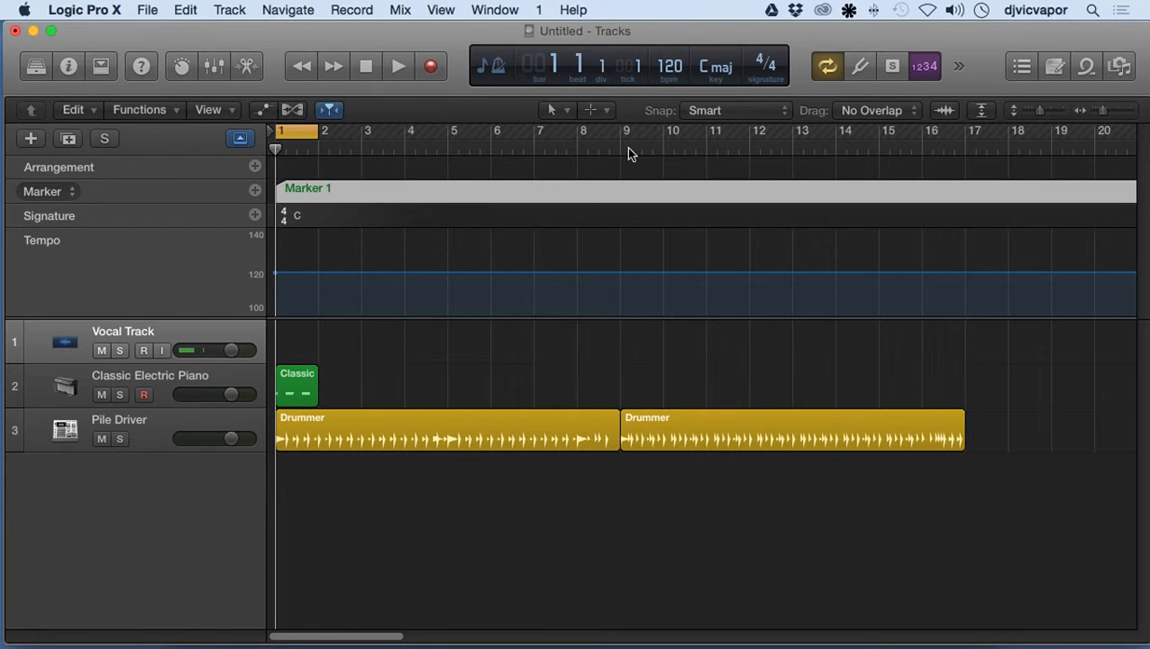
{"action": "left_click", "coordinate": [145, 349]}
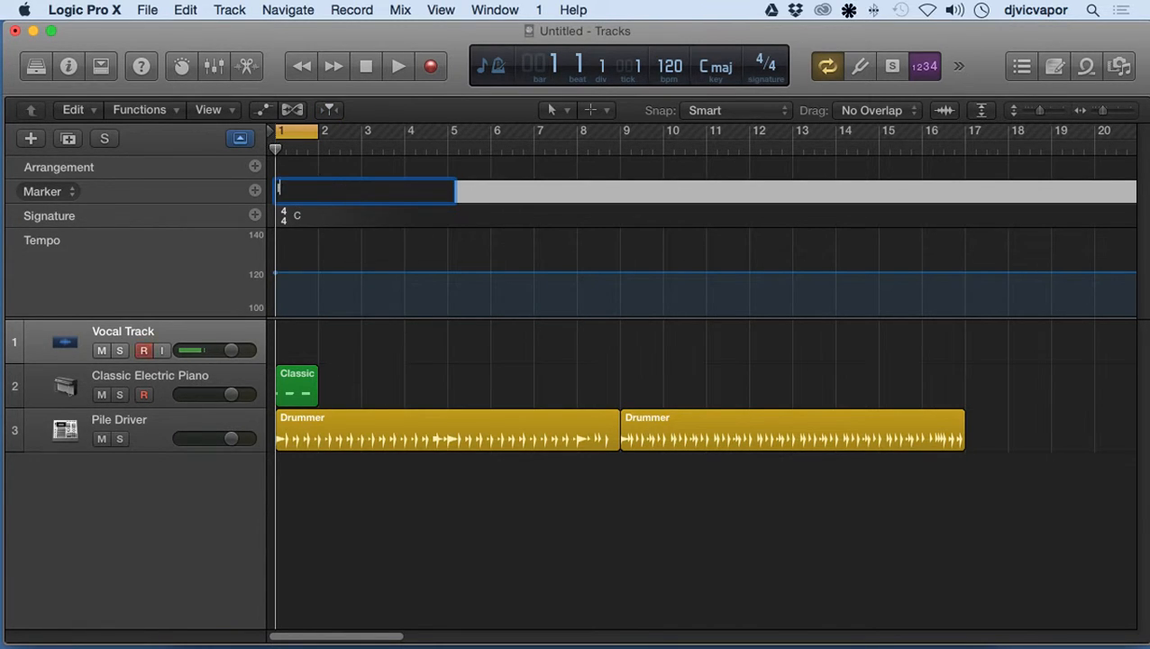
{"action": "type", "text": "Intro"}
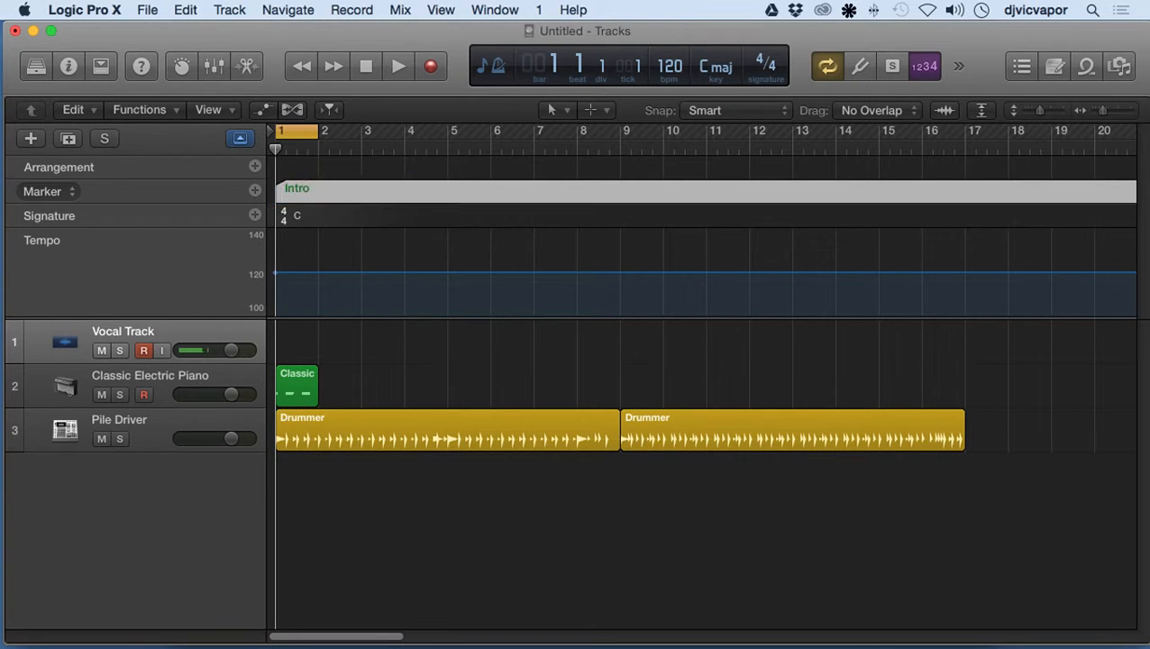
{"action": "left_click", "coordinate": [144, 350]}
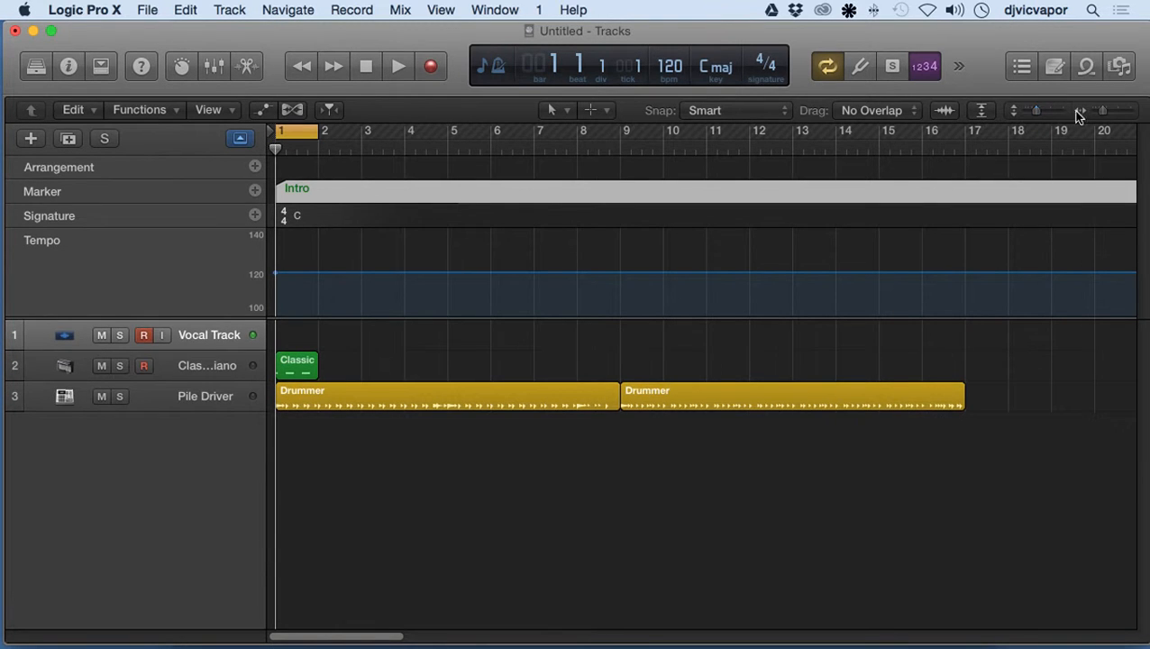
Step: Zoom the timeline out and add a second marker named 'Verse' after the Intro
{"action": "left_click", "coordinate": [1097, 110]}
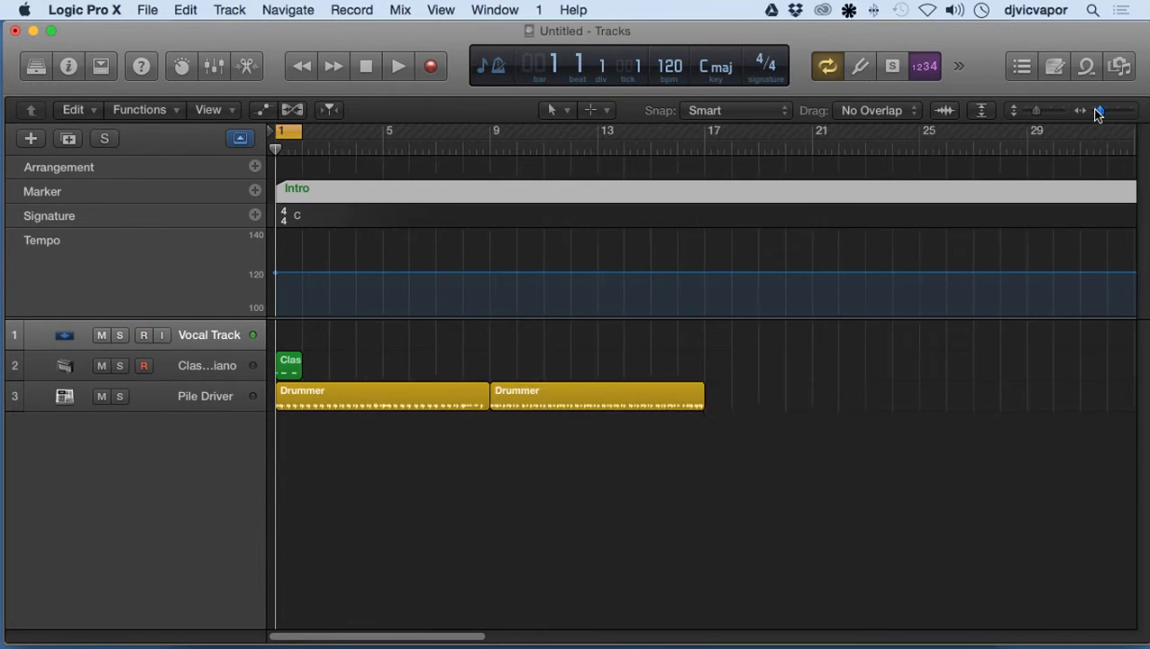
{"action": "left_click_drag", "start_coordinate": [1097, 110], "coordinate": [1082, 110]}
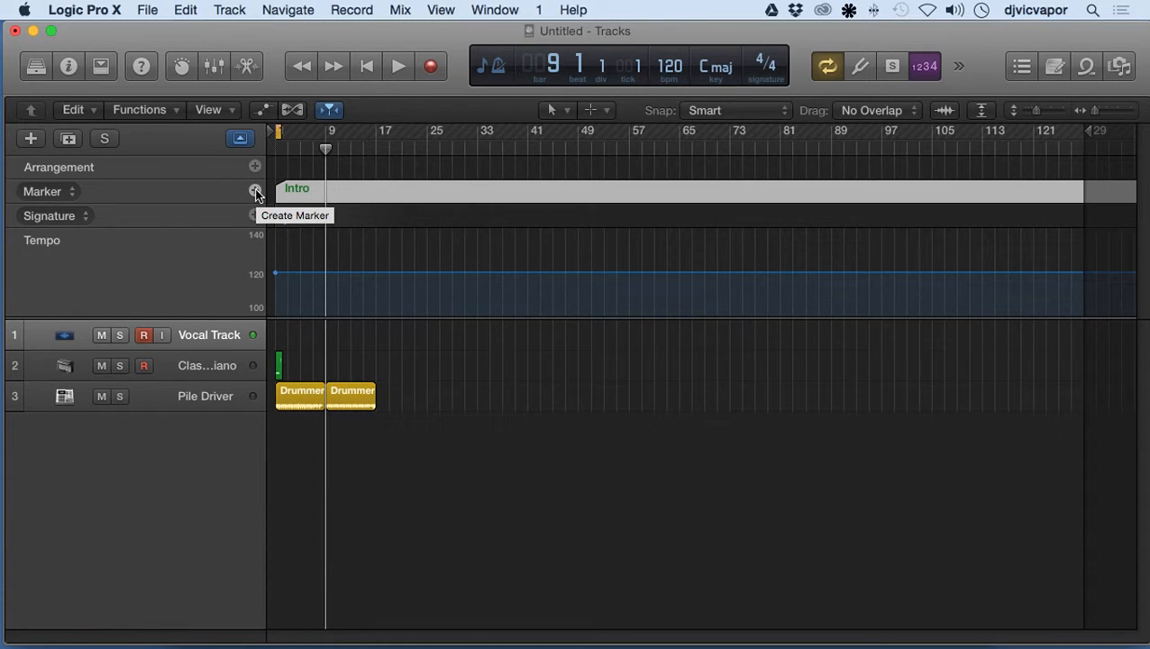
{"action": "left_click", "coordinate": [256, 191]}
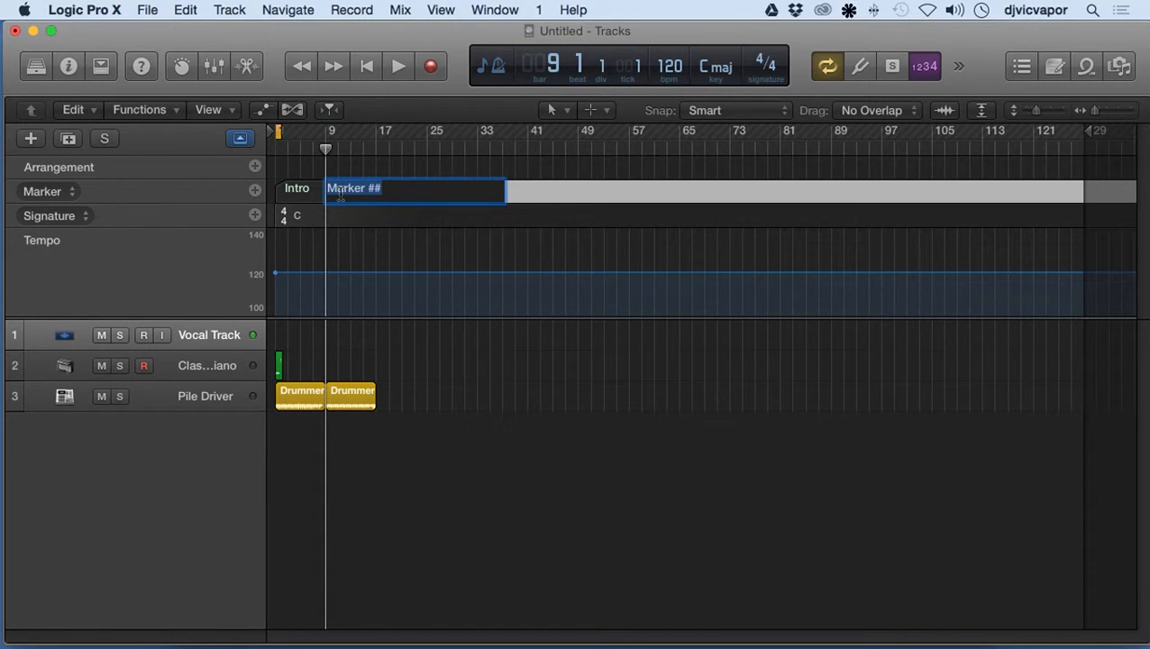
{"action": "type", "text": "Verse"}
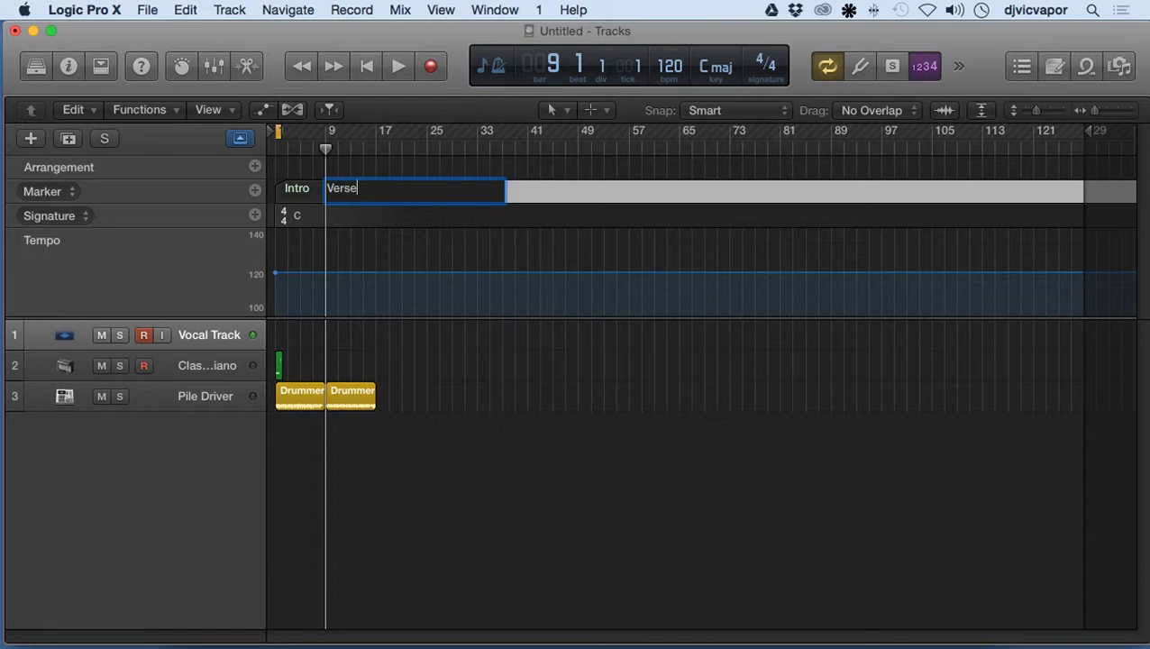
{"action": "key", "text": "Return"}
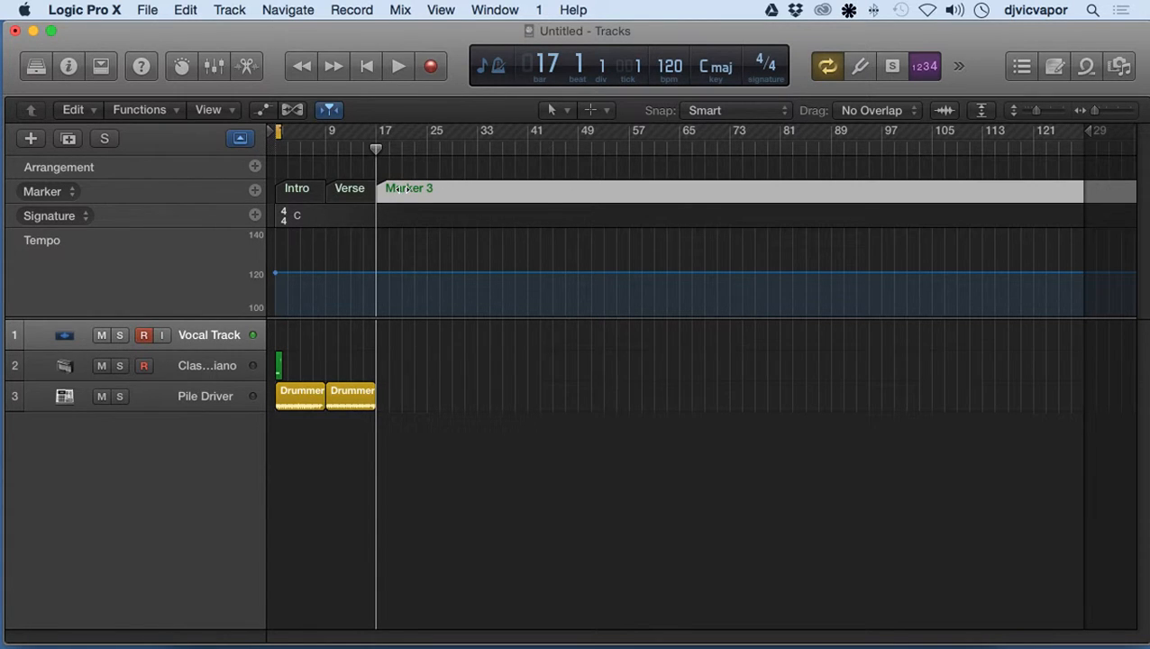
Step: Add a third marker at bar 17 and name it 'Chorus'
{"action": "double_click", "coordinate": [409, 187]}
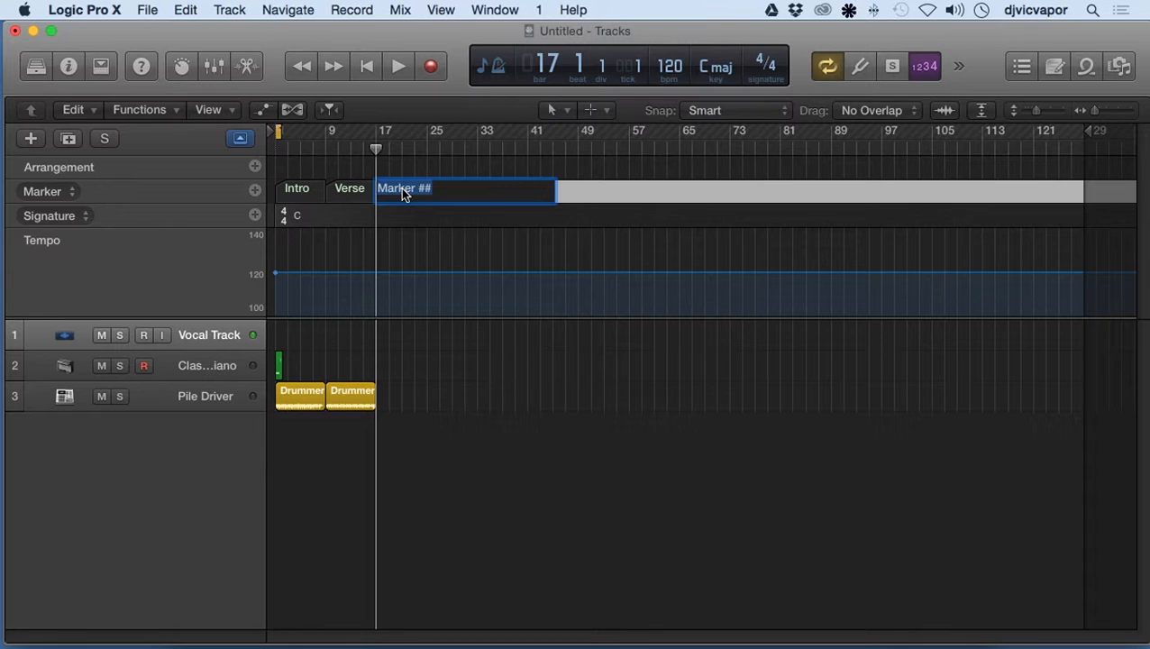
{"action": "type", "text": "Chorus"}
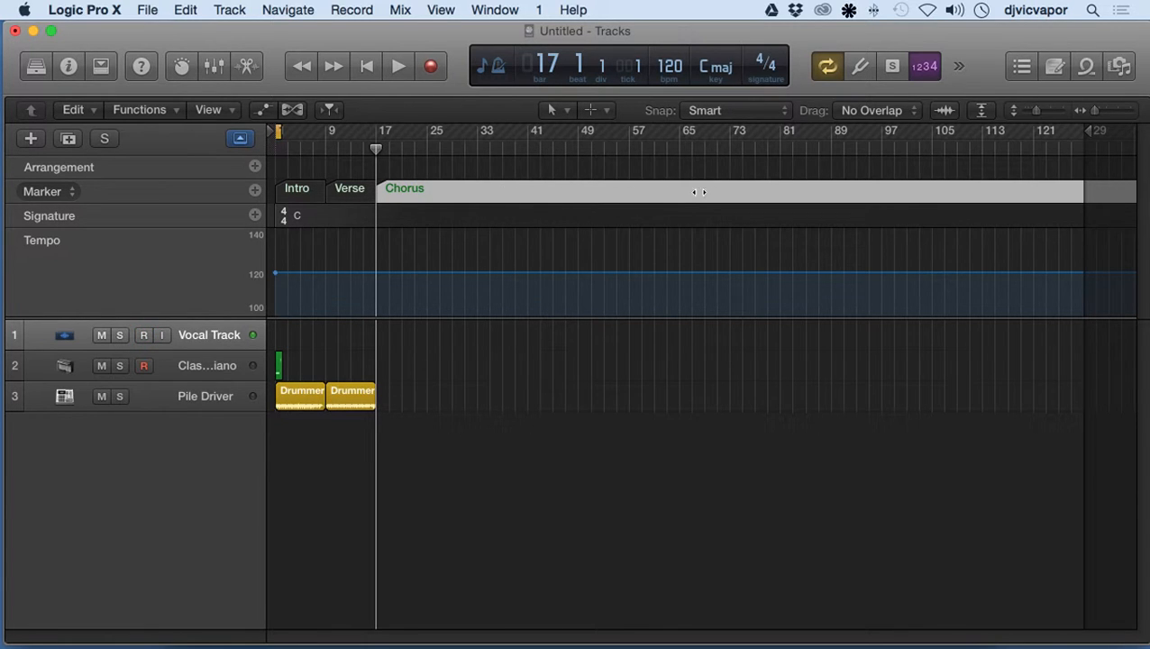
{"action": "left_click", "coordinate": [144, 334]}
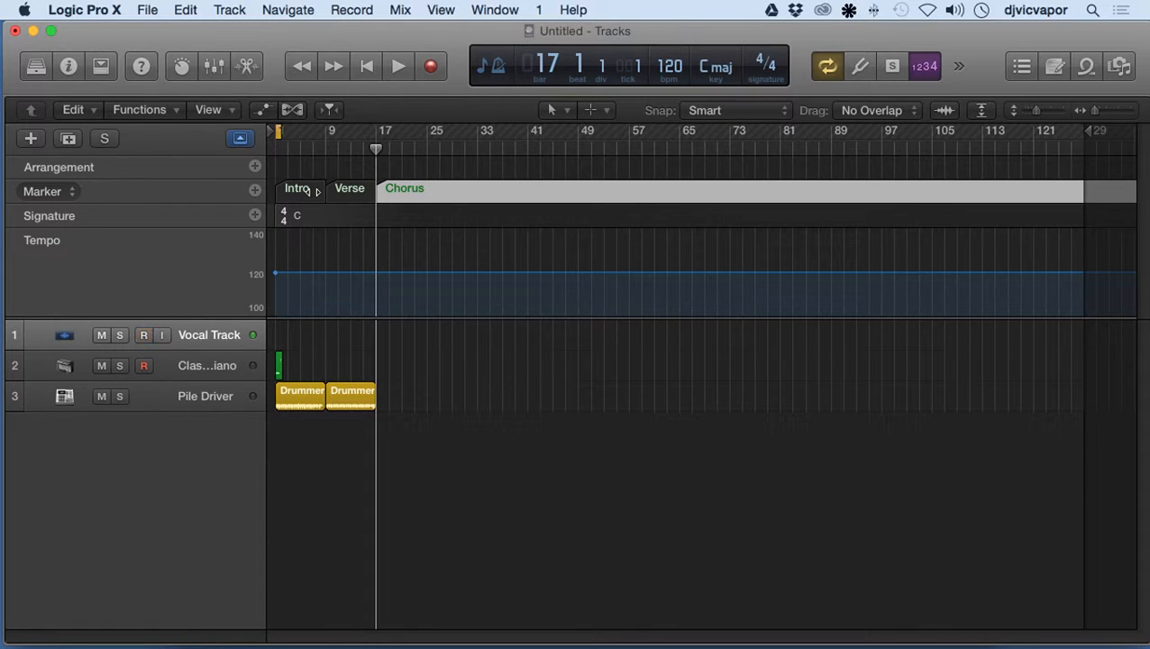
{"action": "mouse_move", "coordinate": [220, 197]}
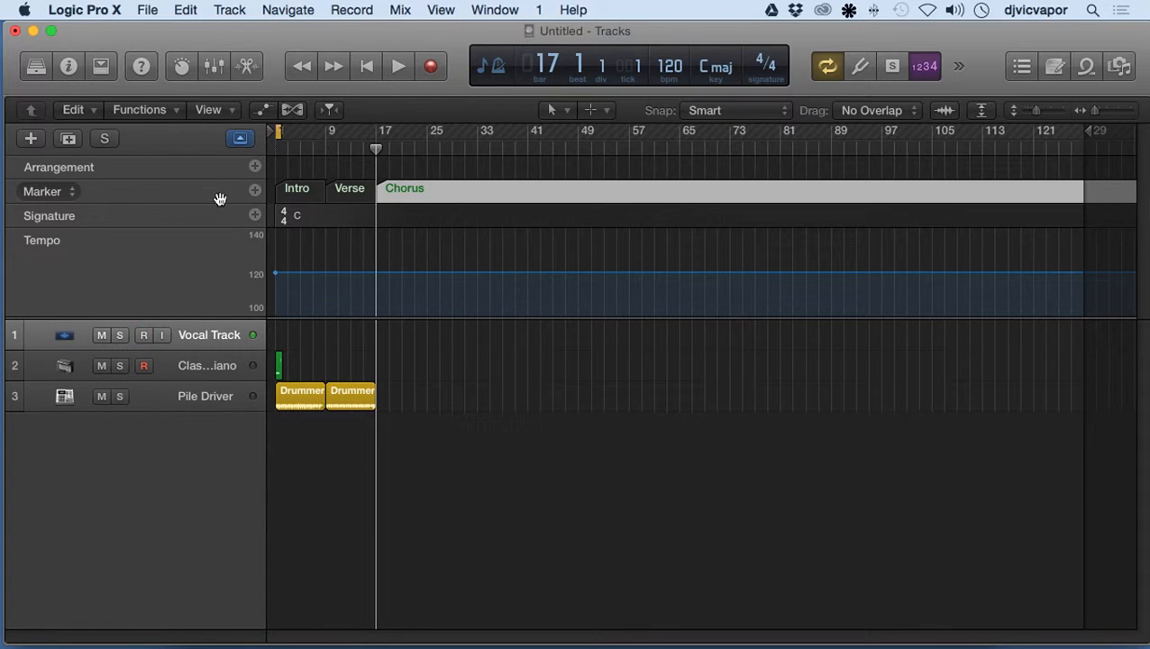
{"action": "left_click", "coordinate": [144, 333]}
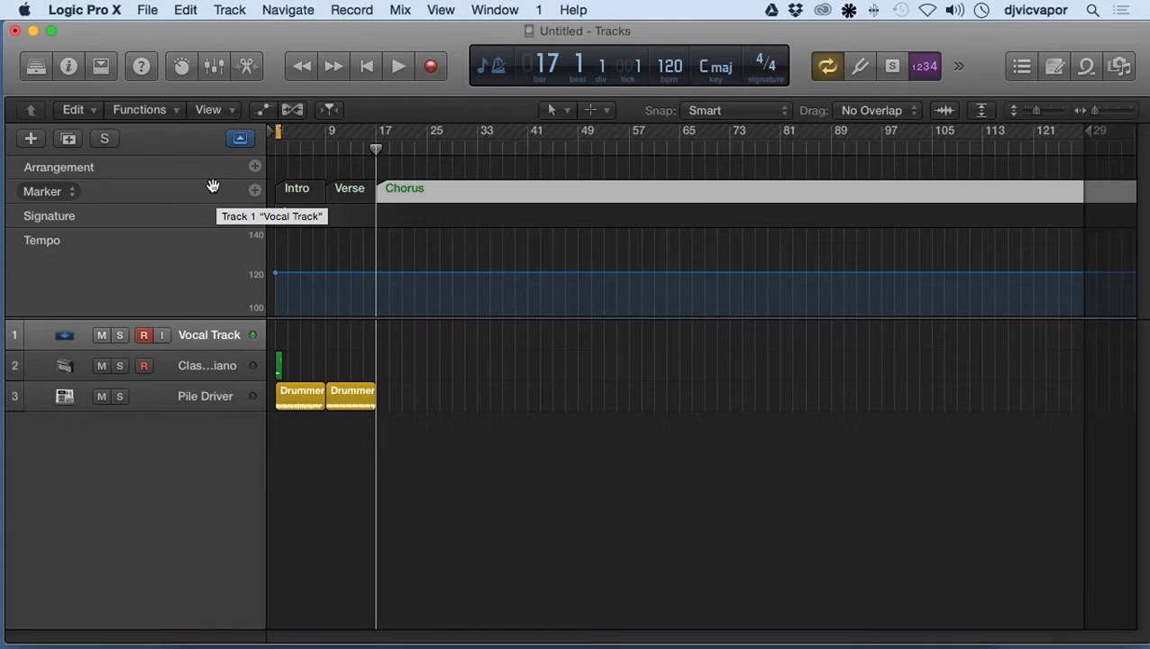
{"action": "mouse_move", "coordinate": [195, 169]}
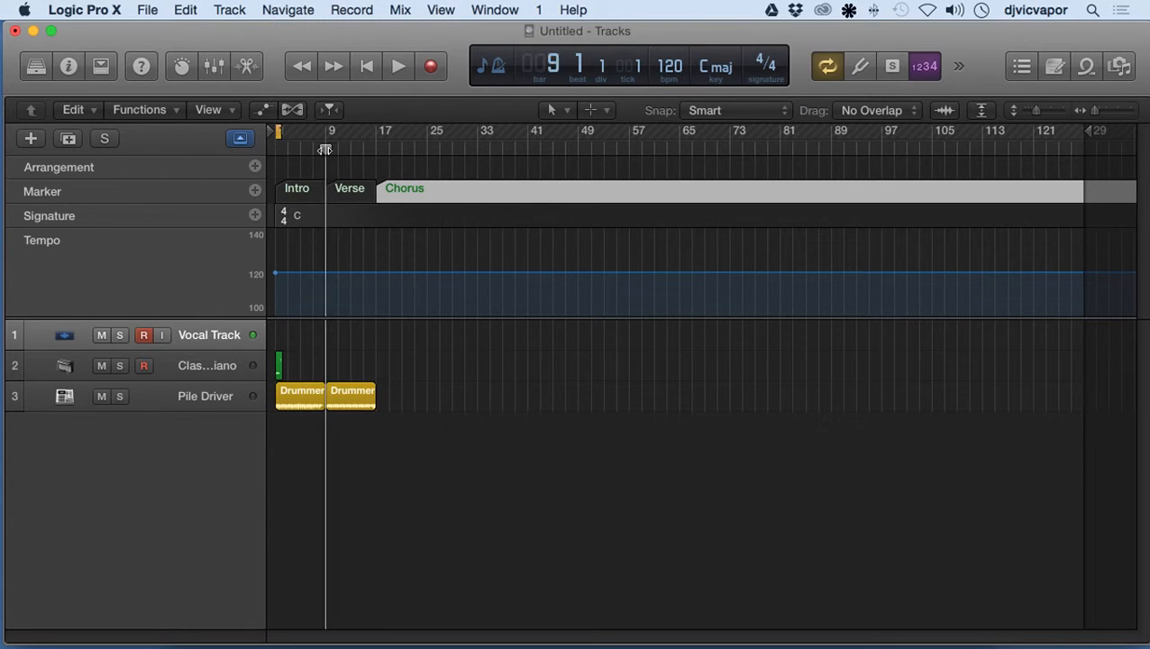
Step: Return the playhead to the start and add arrangement sections along the song
{"action": "left_click", "coordinate": [364, 65]}
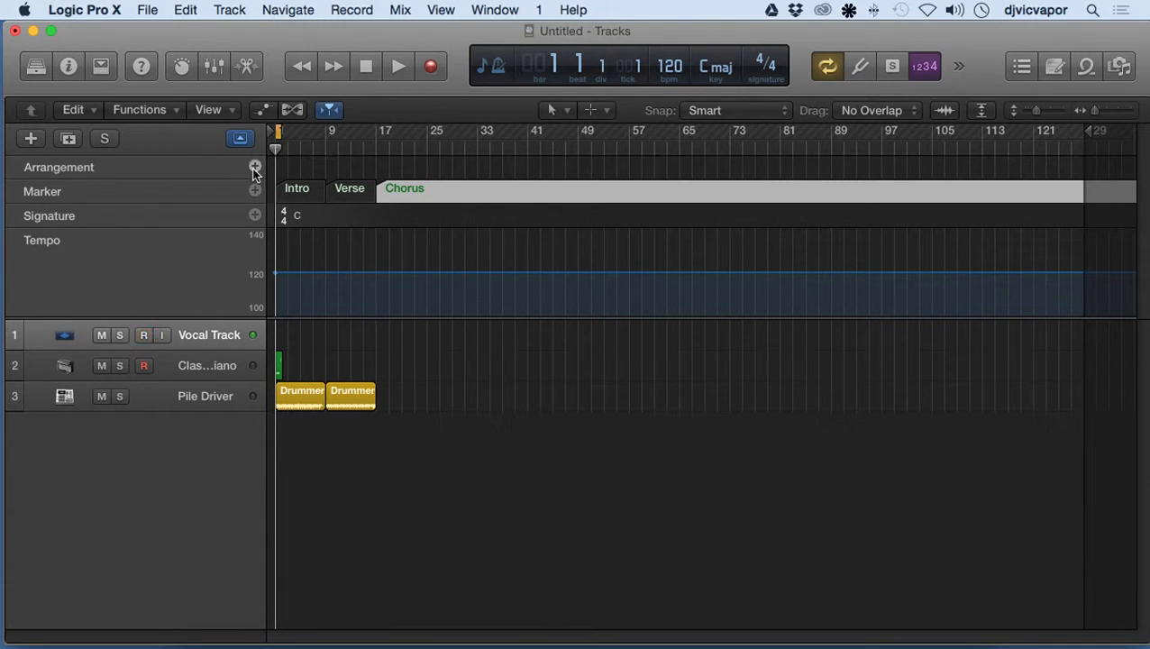
{"action": "left_click", "coordinate": [256, 165]}
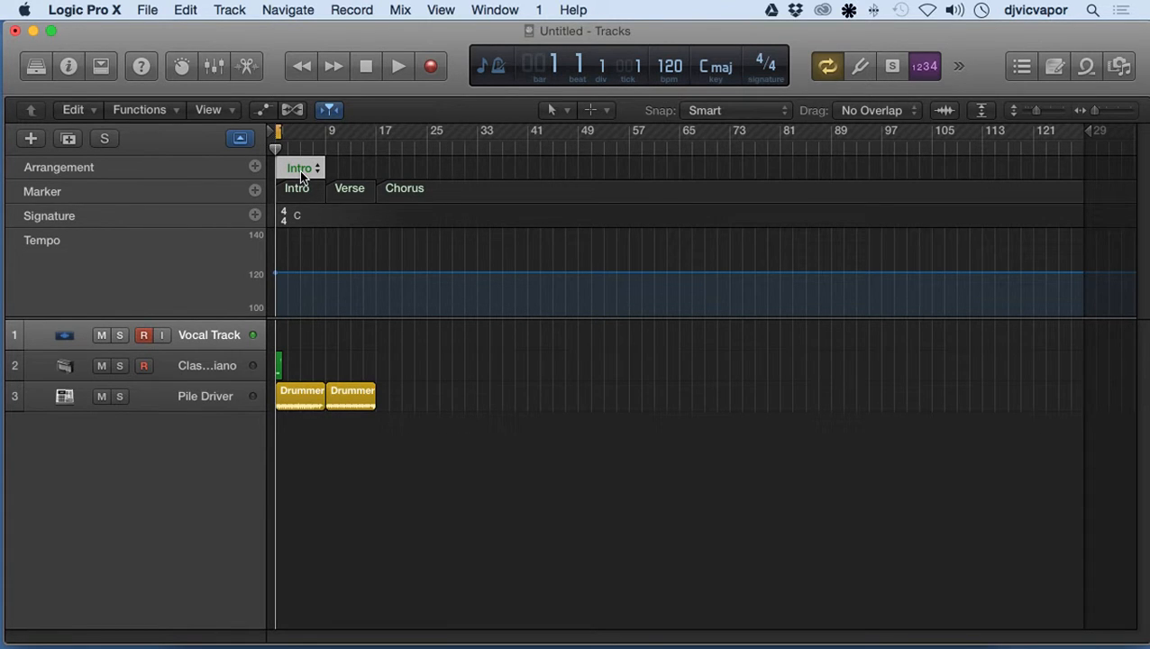
{"action": "left_click", "coordinate": [144, 334]}
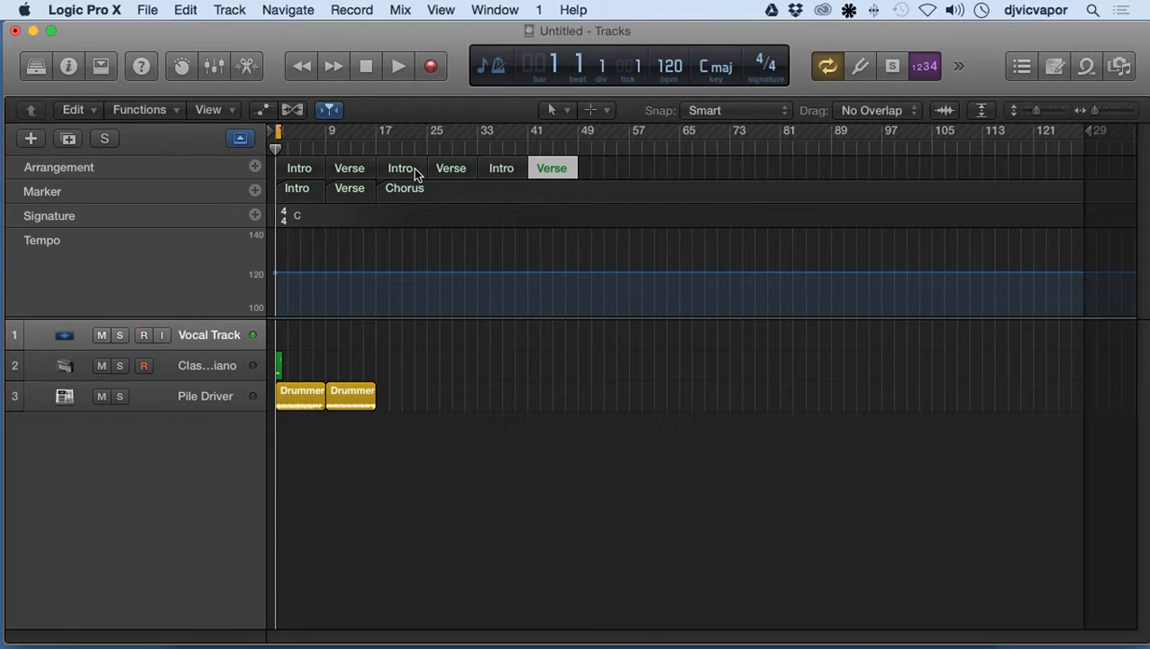
Step: Rename the third arrangement section to Chorus via its pop-up menu
{"action": "left_click", "coordinate": [400, 167]}
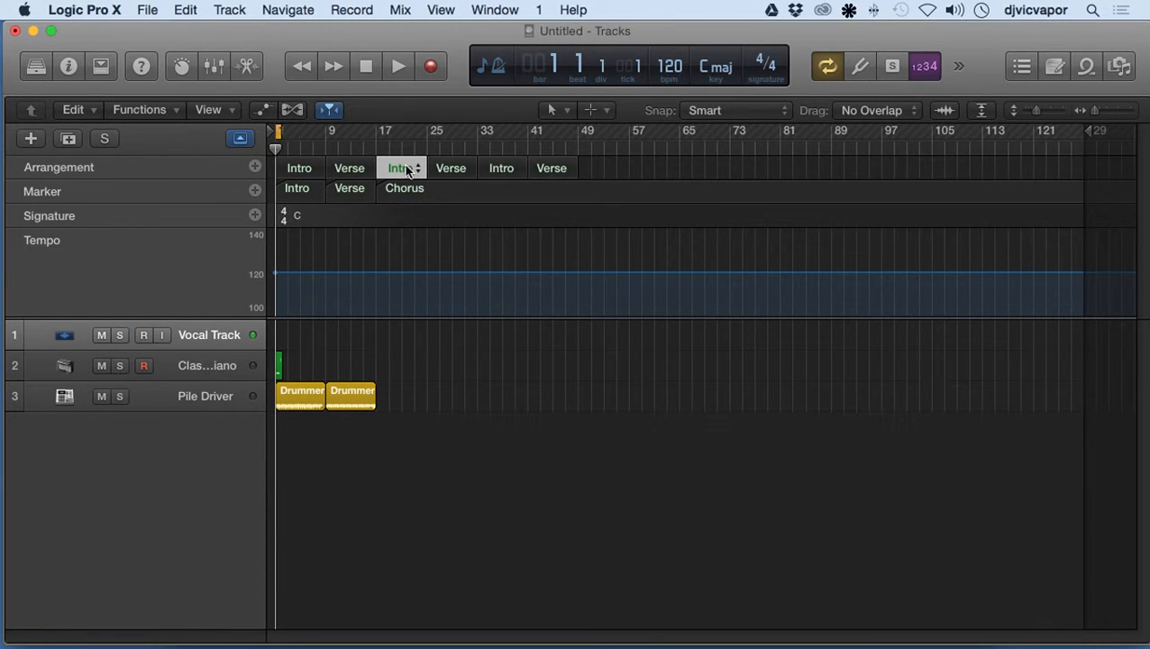
{"action": "left_click_drag", "start_coordinate": [400, 167], "coordinate": [450, 168]}
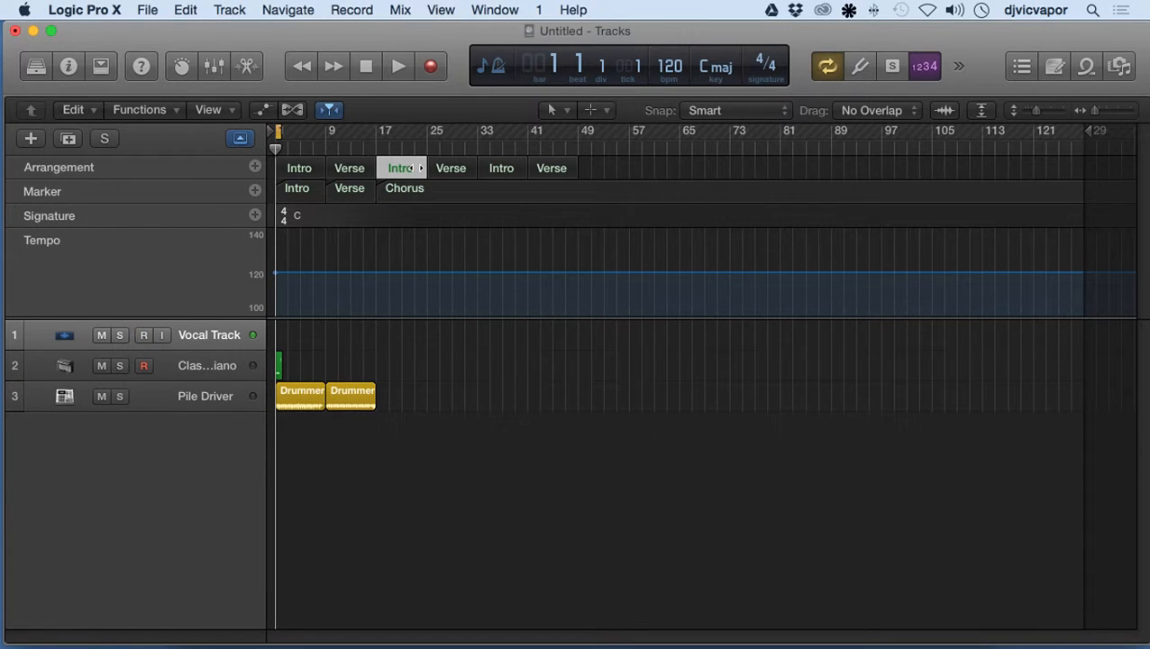
{"action": "left_click", "coordinate": [420, 168]}
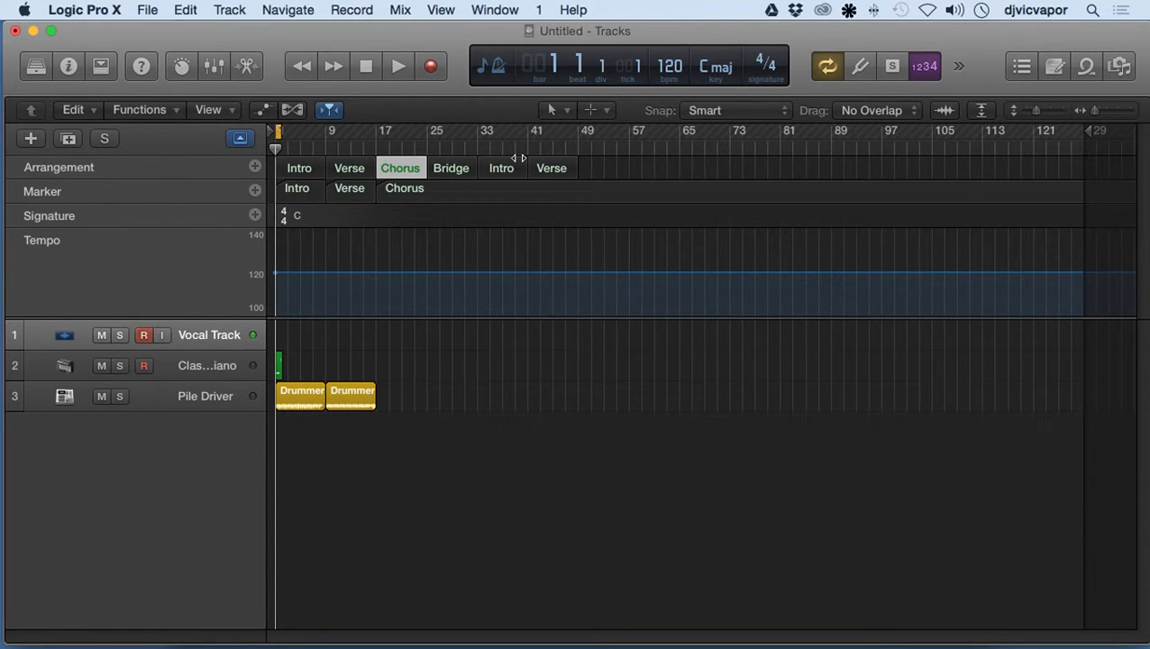
{"action": "mouse_move", "coordinate": [302, 168]}
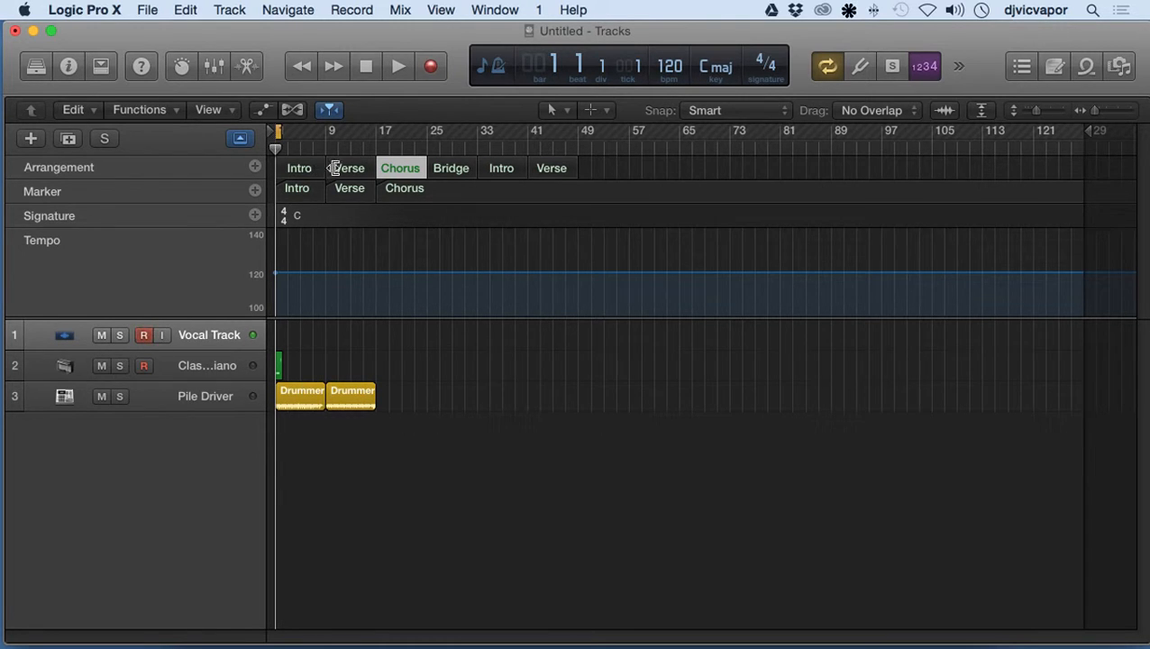
{"action": "mouse_move", "coordinate": [511, 173]}
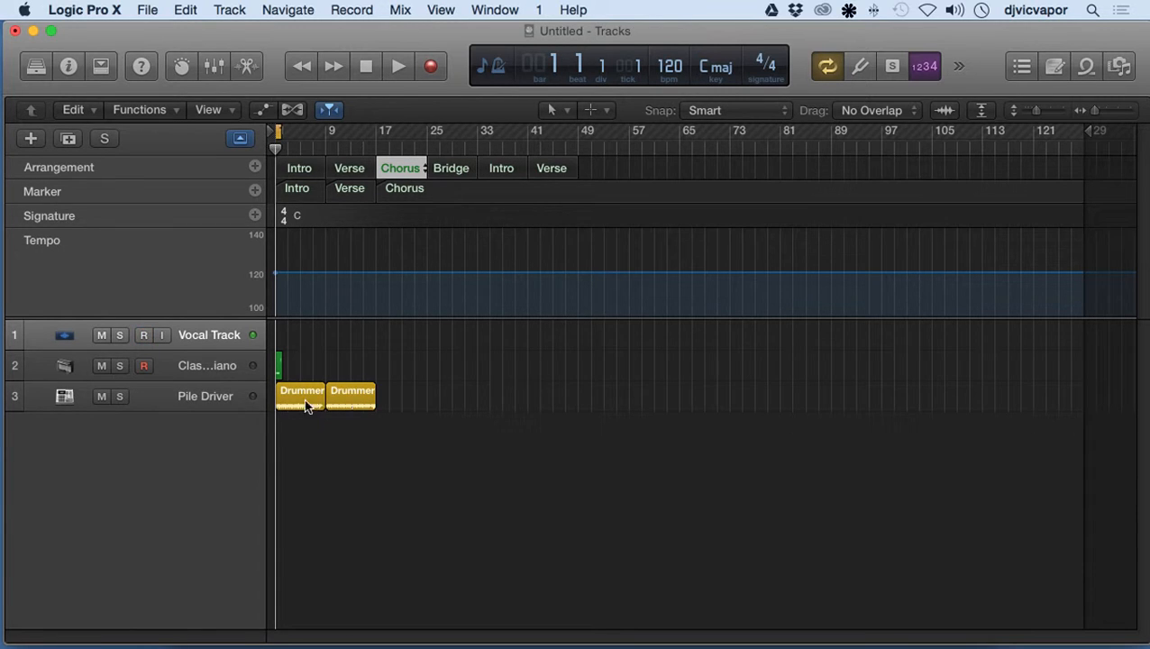
Step: Select the Pile Driver Drummer track, enlarge the rows and zoom in on the timeline
{"action": "left_click", "coordinate": [299, 396]}
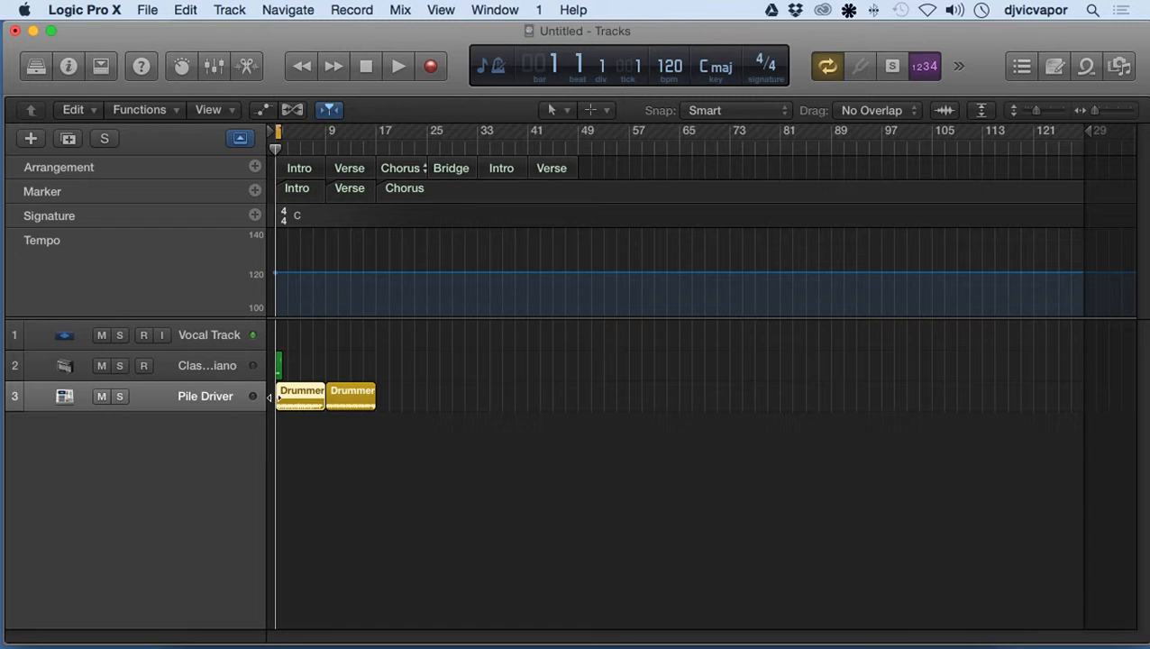
{"action": "left_click", "coordinate": [162, 334]}
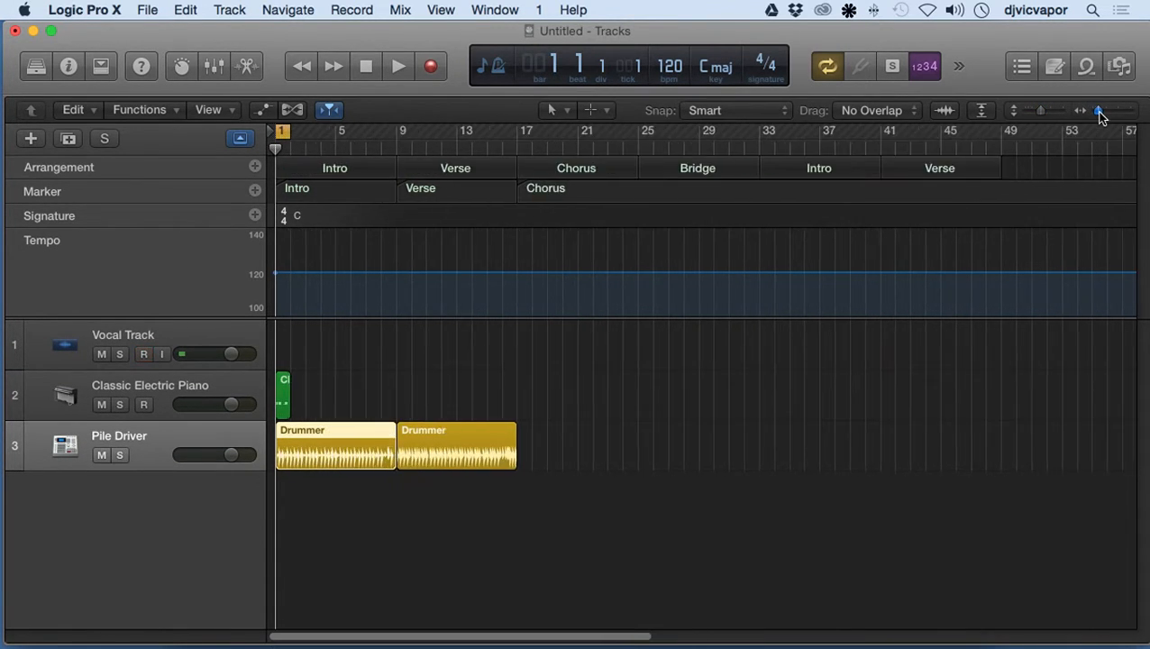
{"action": "left_click", "coordinate": [1099, 110]}
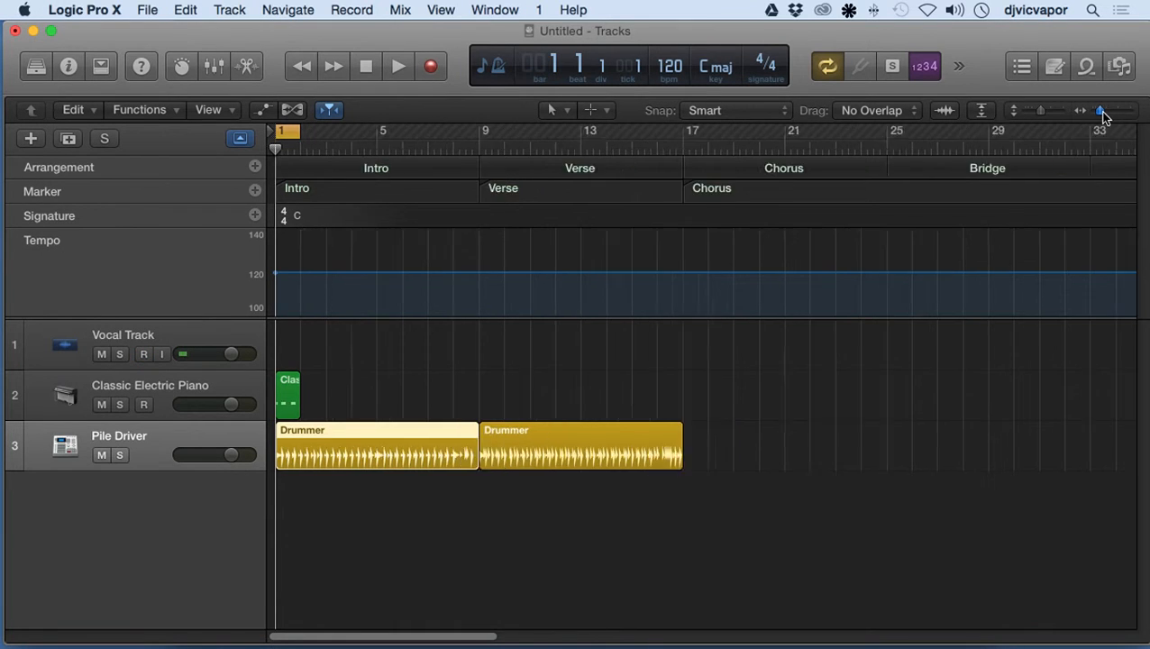
{"action": "left_click", "coordinate": [1099, 110]}
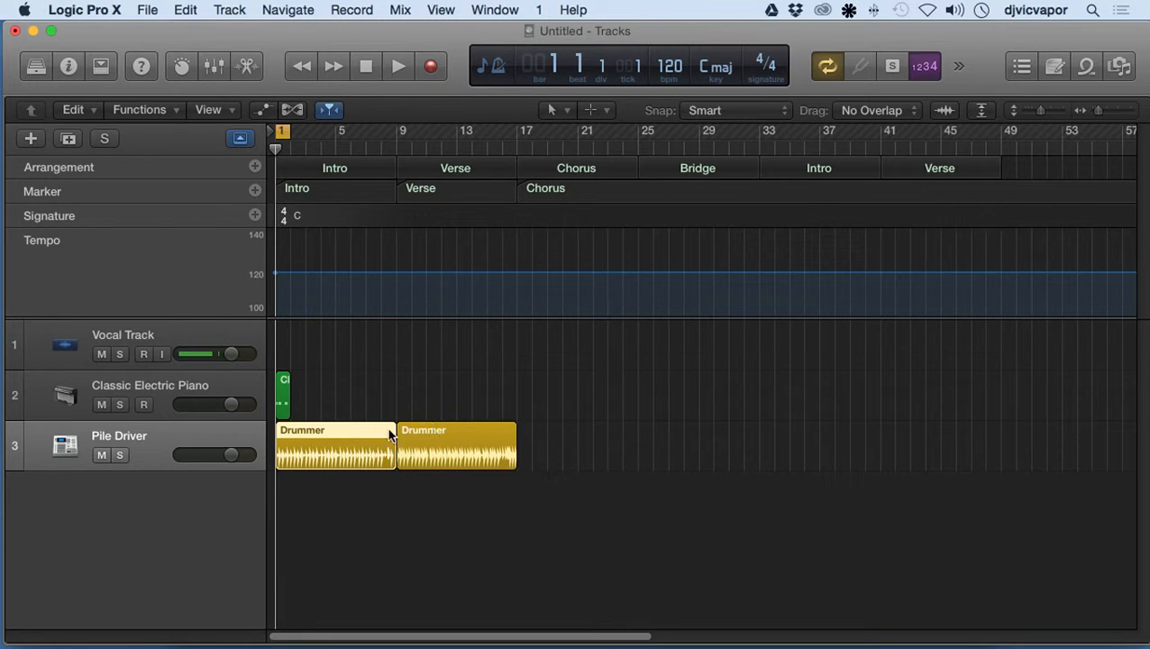
Step: Place two Drummer regions covering the first Intro and Verse sections
{"action": "left_click", "coordinate": [144, 353]}
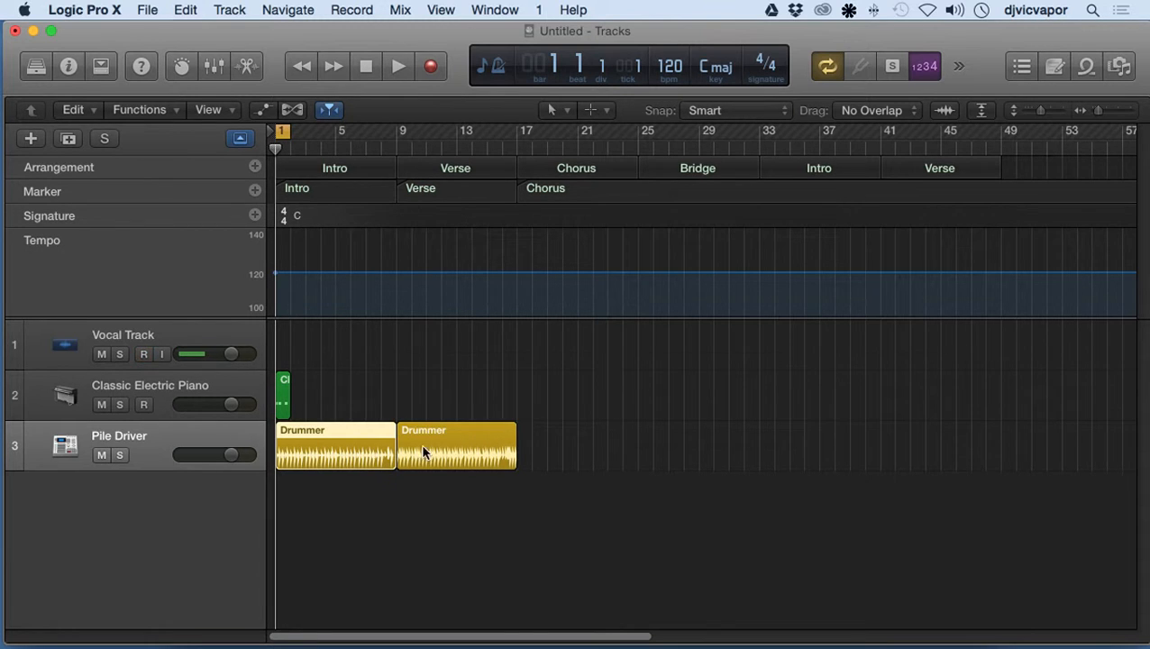
{"action": "mouse_move", "coordinate": [413, 452]}
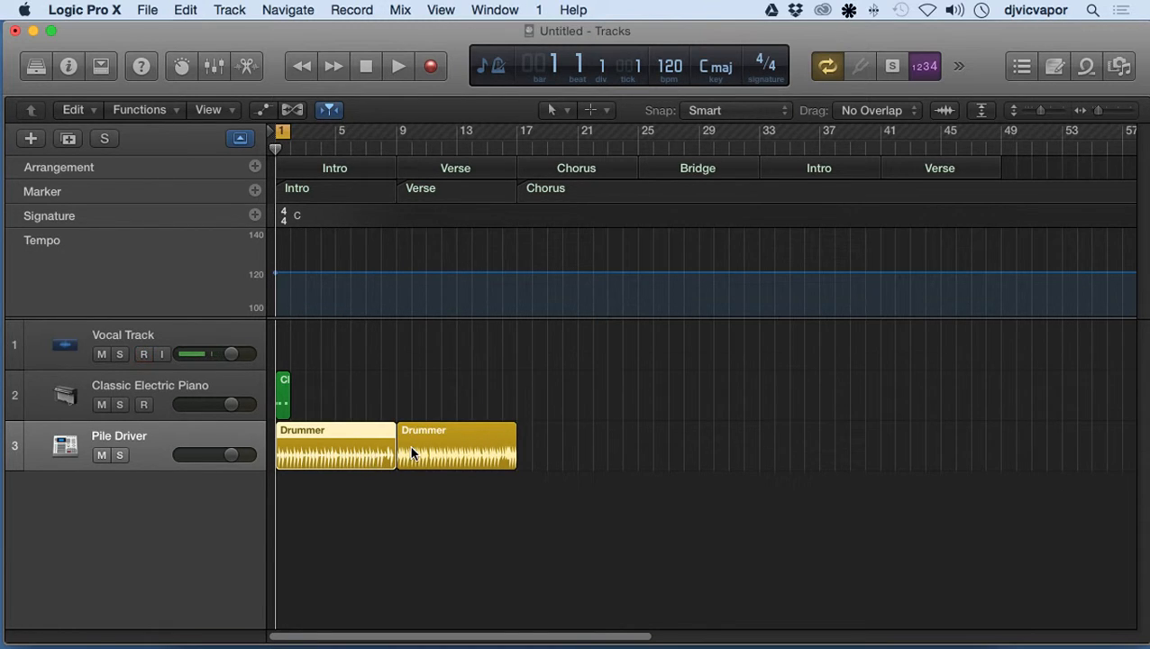
{"action": "left_click", "coordinate": [144, 353]}
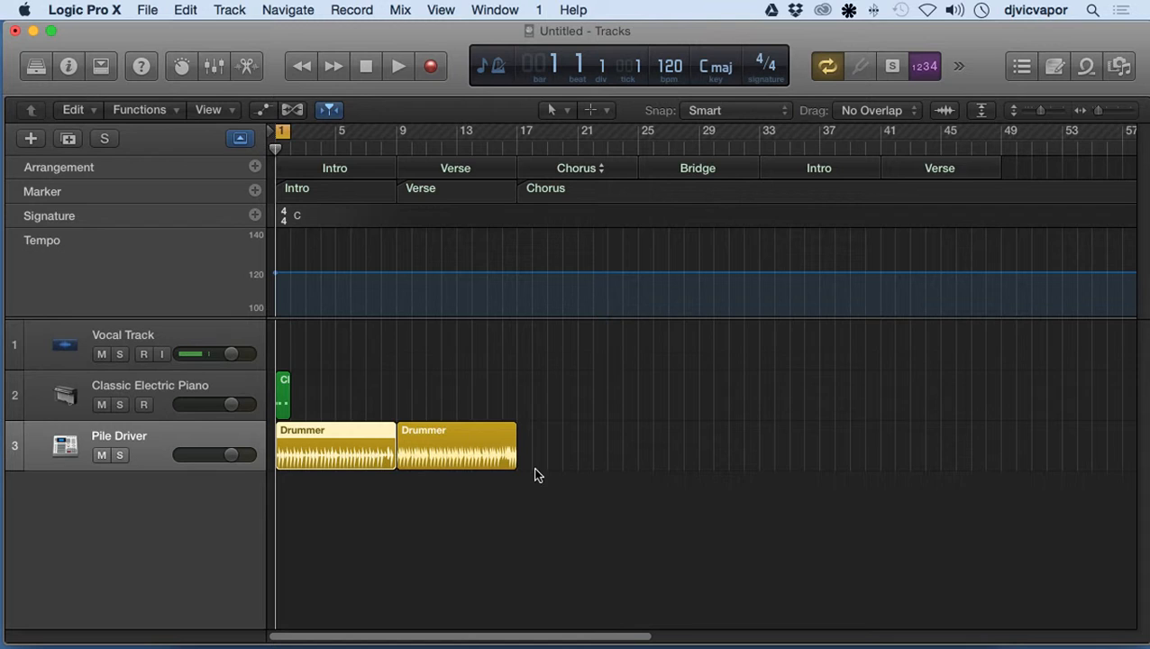
{"action": "left_click", "coordinate": [144, 354]}
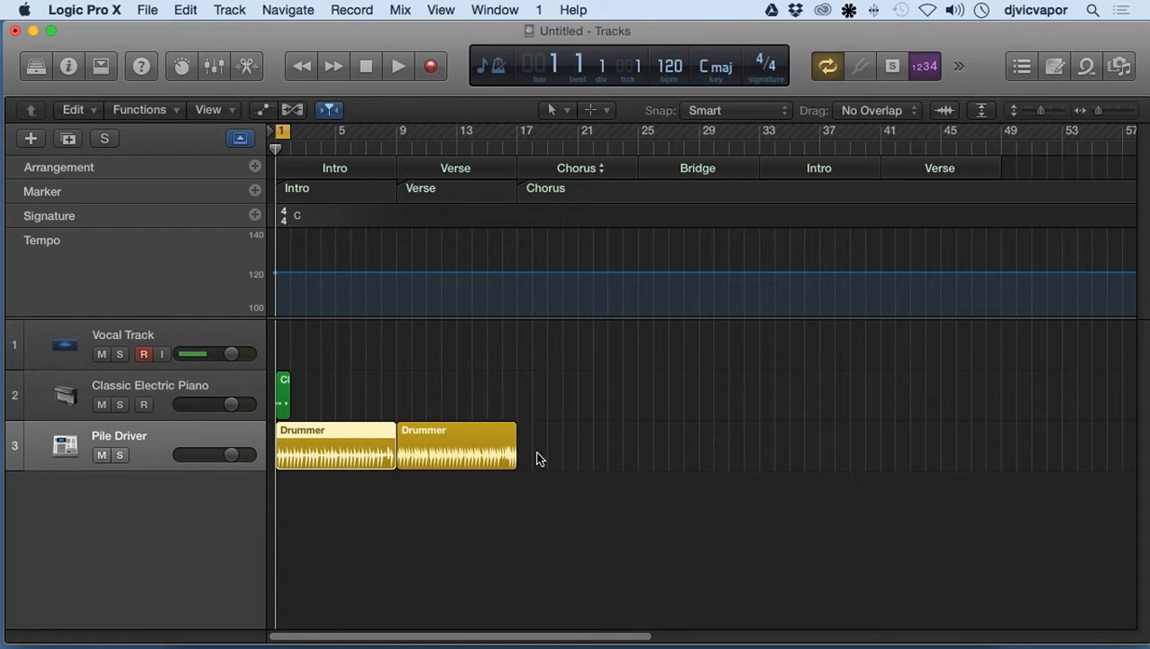
Step: Populate the empty Drummer track with regions for the Chorus, Bridge, Intro and Verse sections
{"action": "right_click", "coordinate": [538, 450]}
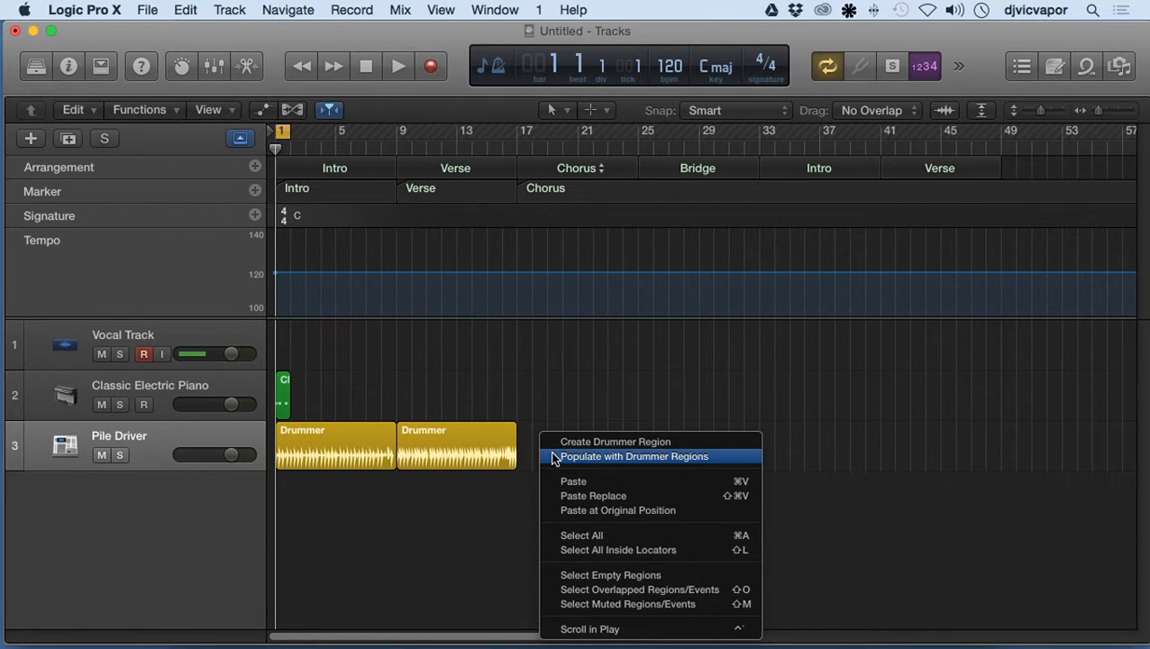
{"action": "left_click", "coordinate": [634, 456]}
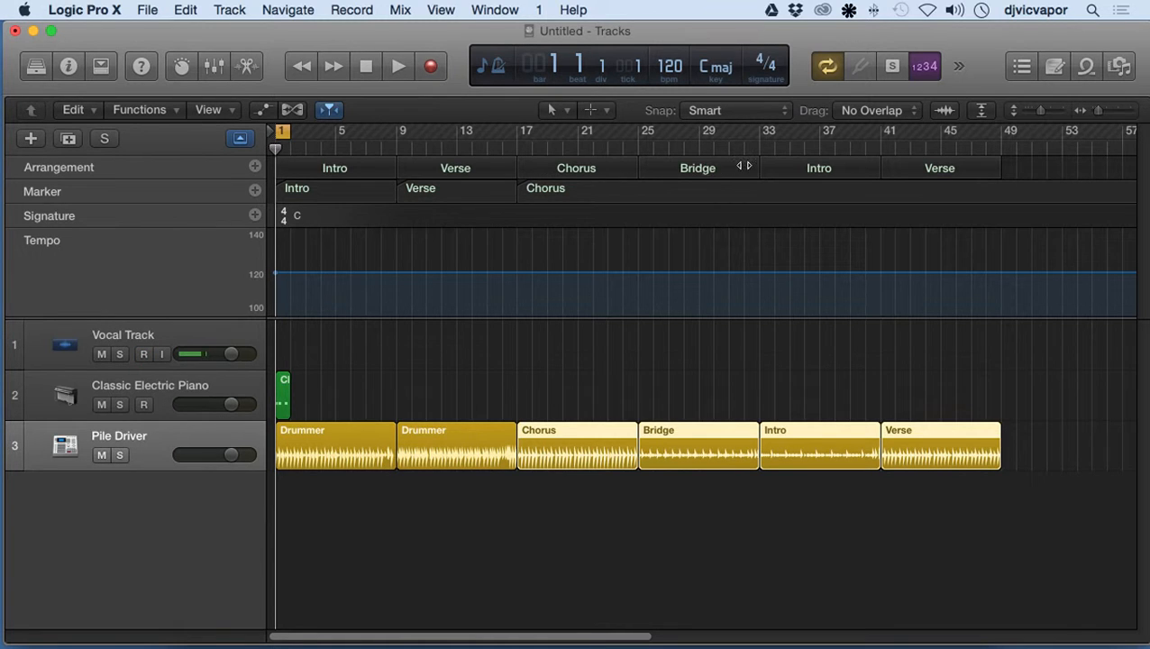
{"action": "left_click", "coordinate": [144, 353]}
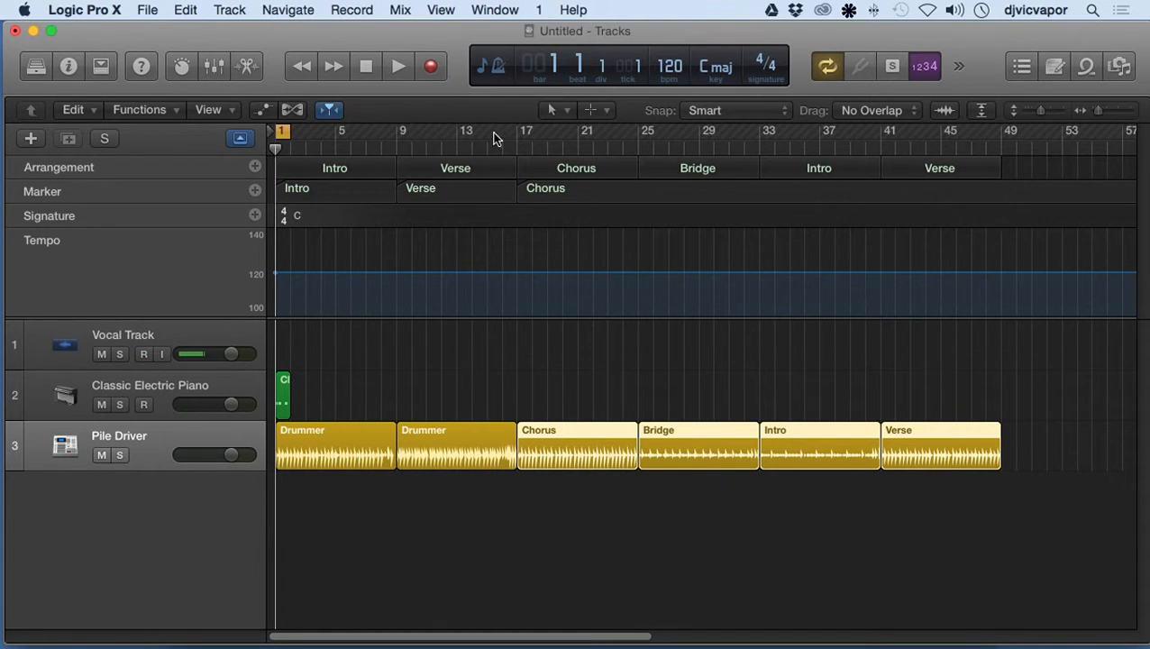
Step: Audition the Verse and Bridge sections, then play the arrangement from the beginning
{"action": "left_click", "coordinate": [487, 129]}
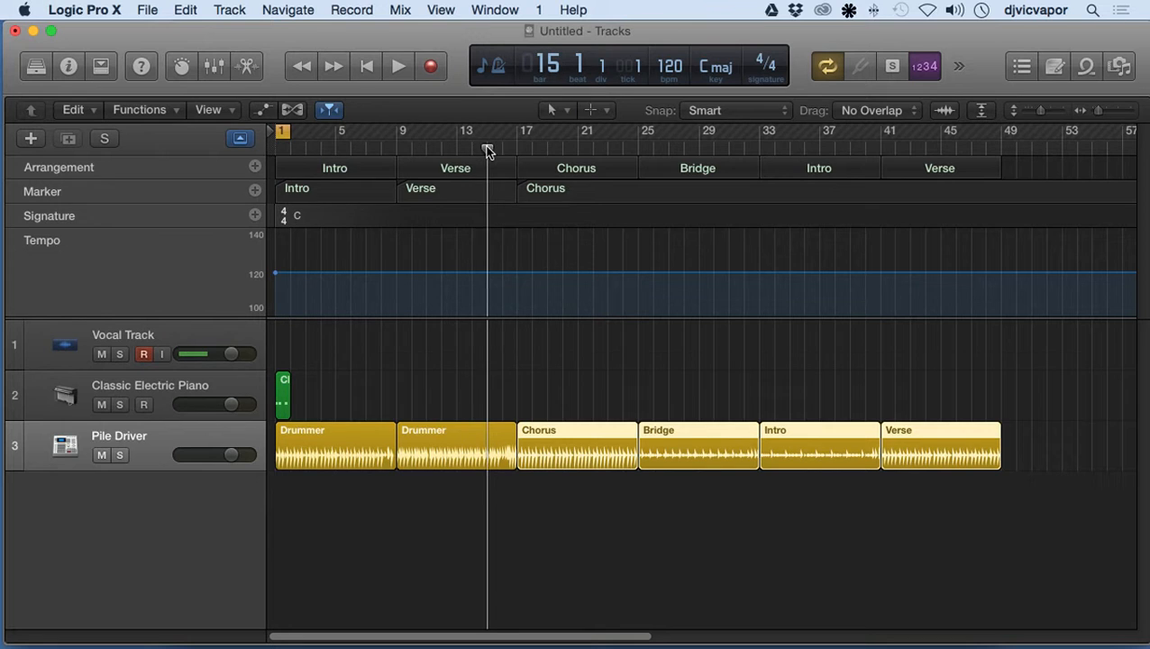
{"action": "left_click", "coordinate": [398, 65]}
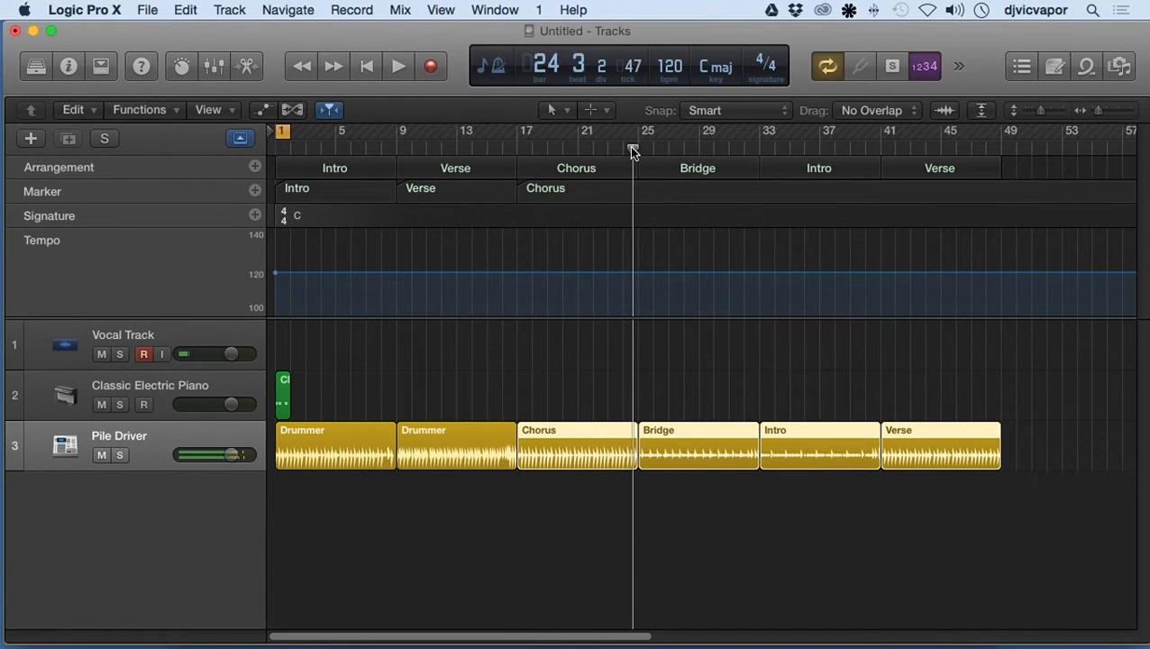
{"action": "left_click", "coordinate": [630, 148]}
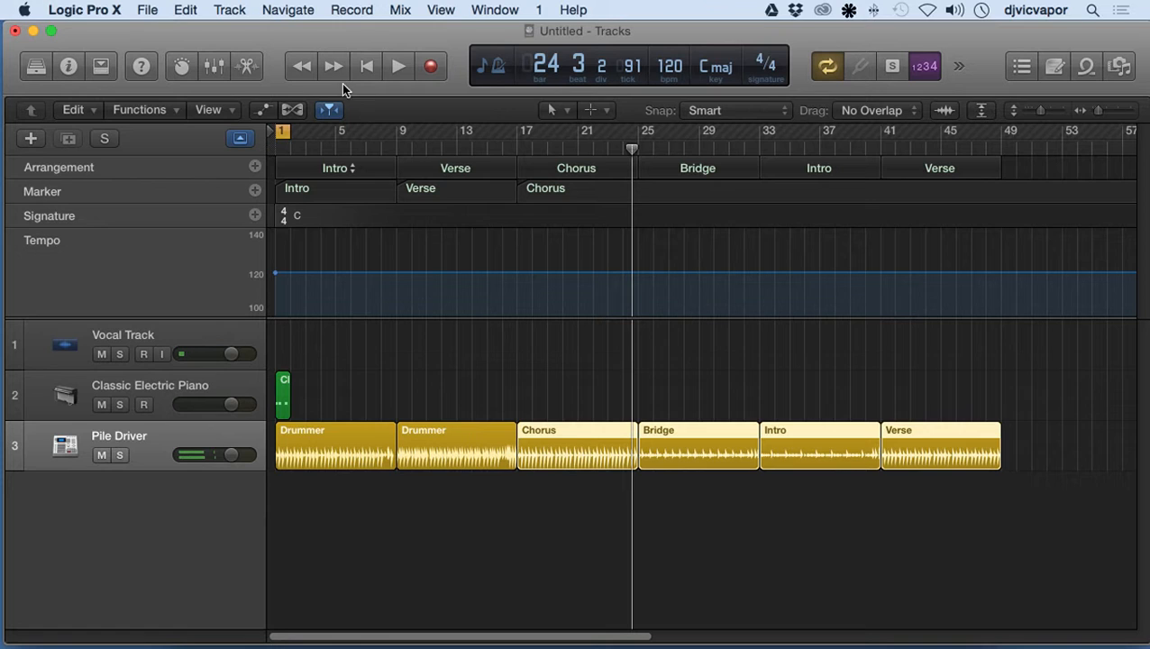
{"action": "left_click", "coordinate": [399, 65]}
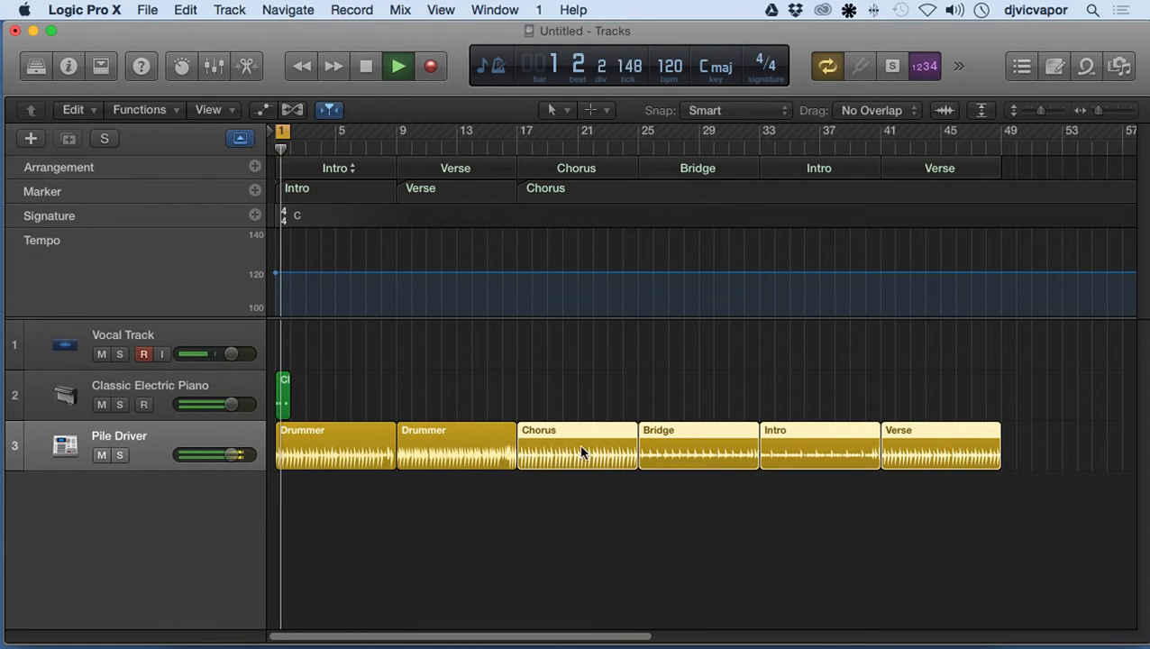
{"action": "left_click", "coordinate": [396, 65]}
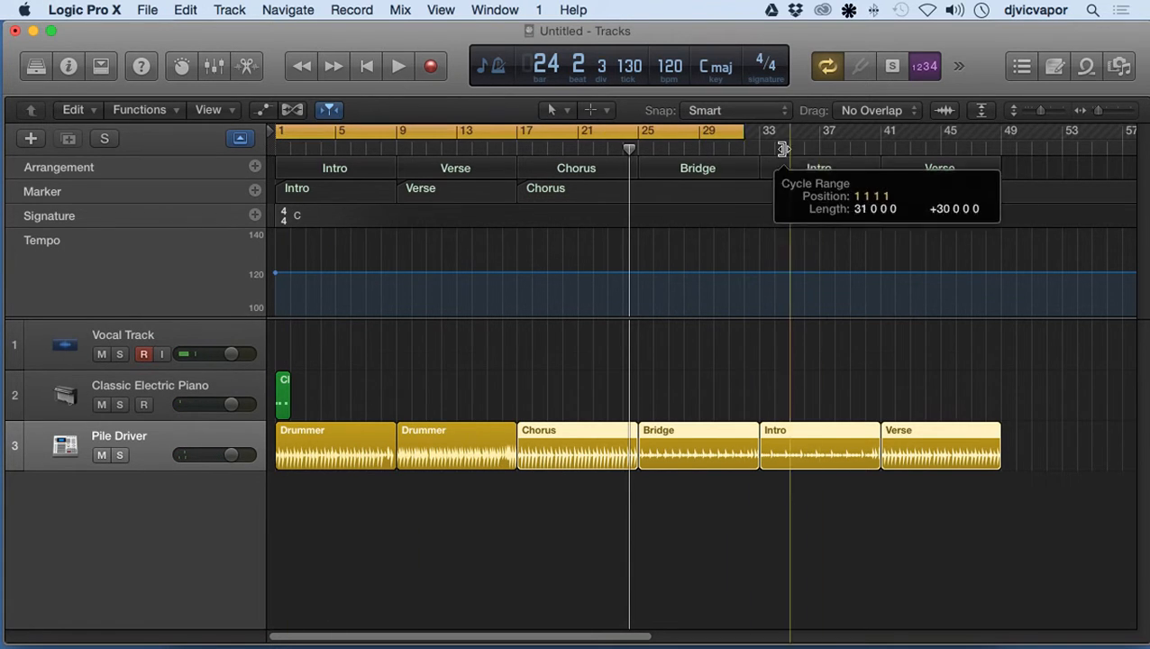
Step: Stretch the cycle range to span bars 1 to 49 over the whole arrangement
{"action": "left_click_drag", "start_coordinate": [782, 148], "coordinate": [1000, 155]}
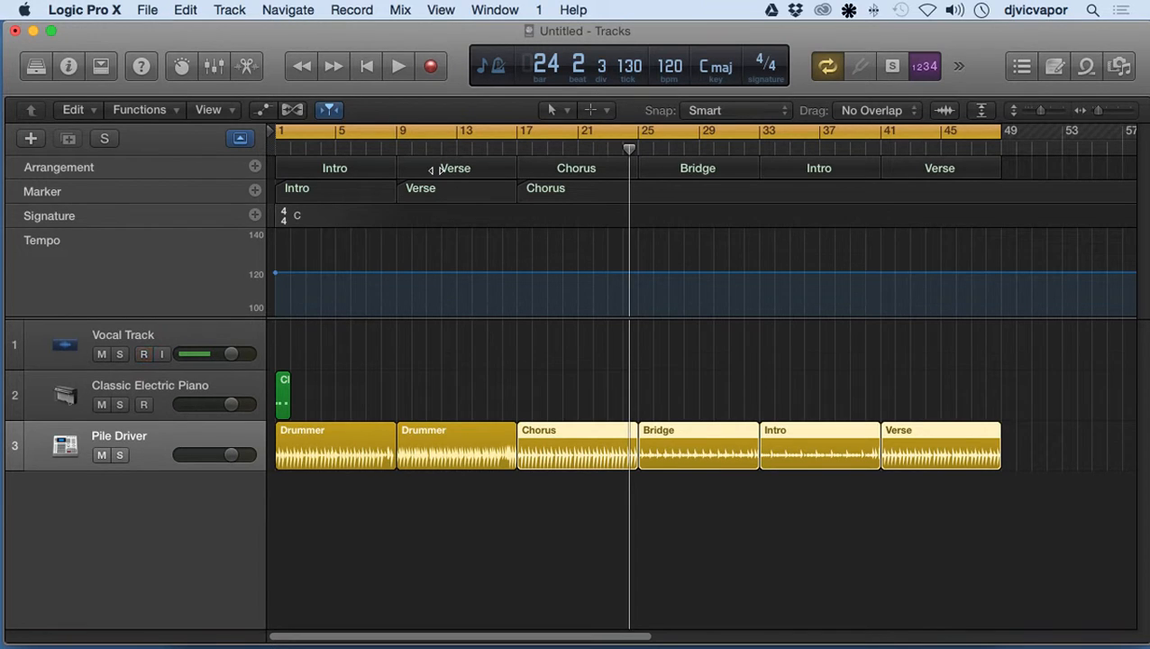
{"action": "mouse_move", "coordinate": [465, 175]}
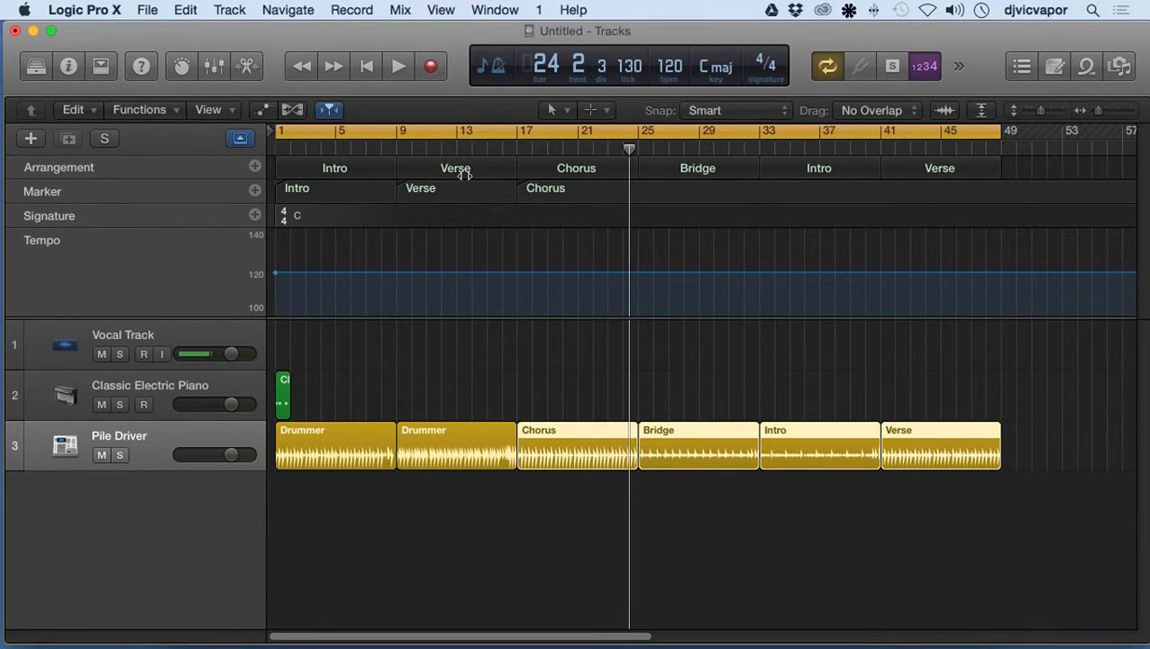
Step: Rename the second arrangement section from Verse to Outro and play from there
{"action": "left_click", "coordinate": [144, 353]}
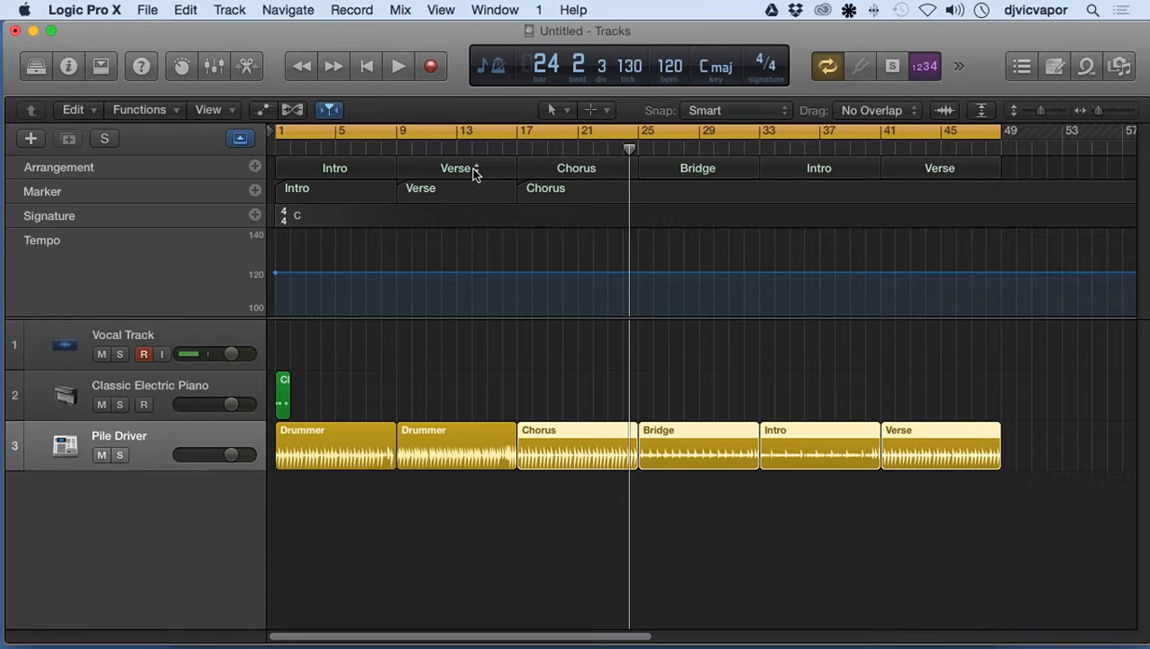
{"action": "left_click", "coordinate": [457, 168]}
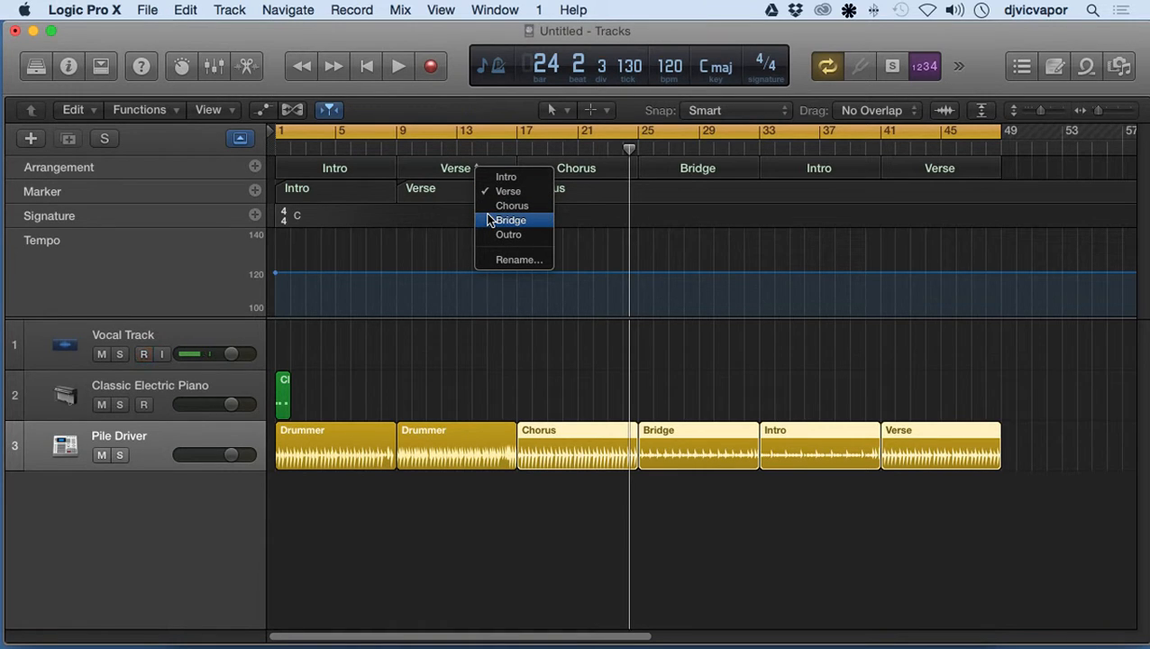
{"action": "mouse_move", "coordinate": [509, 235]}
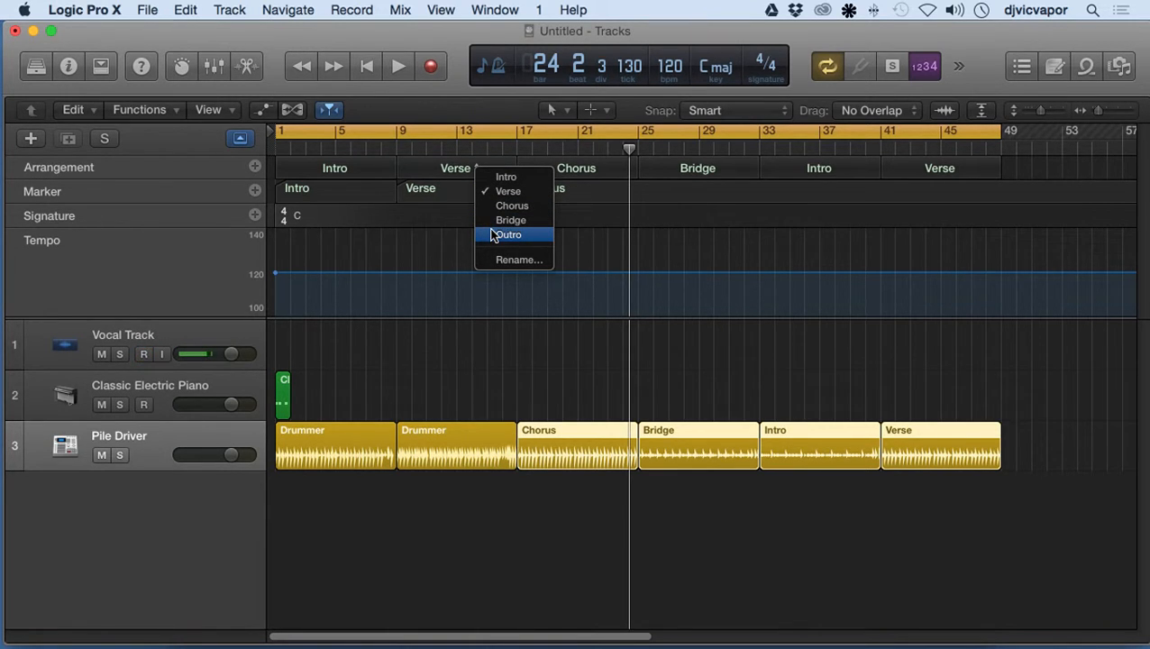
{"action": "left_click", "coordinate": [508, 234]}
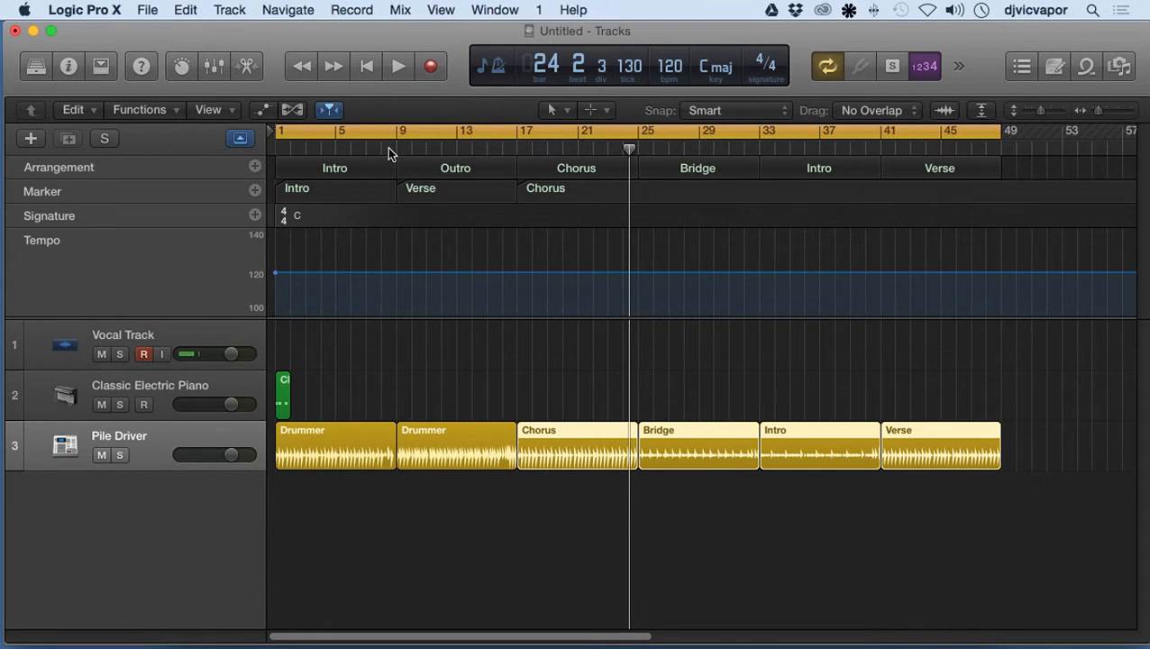
{"action": "left_click", "coordinate": [398, 65]}
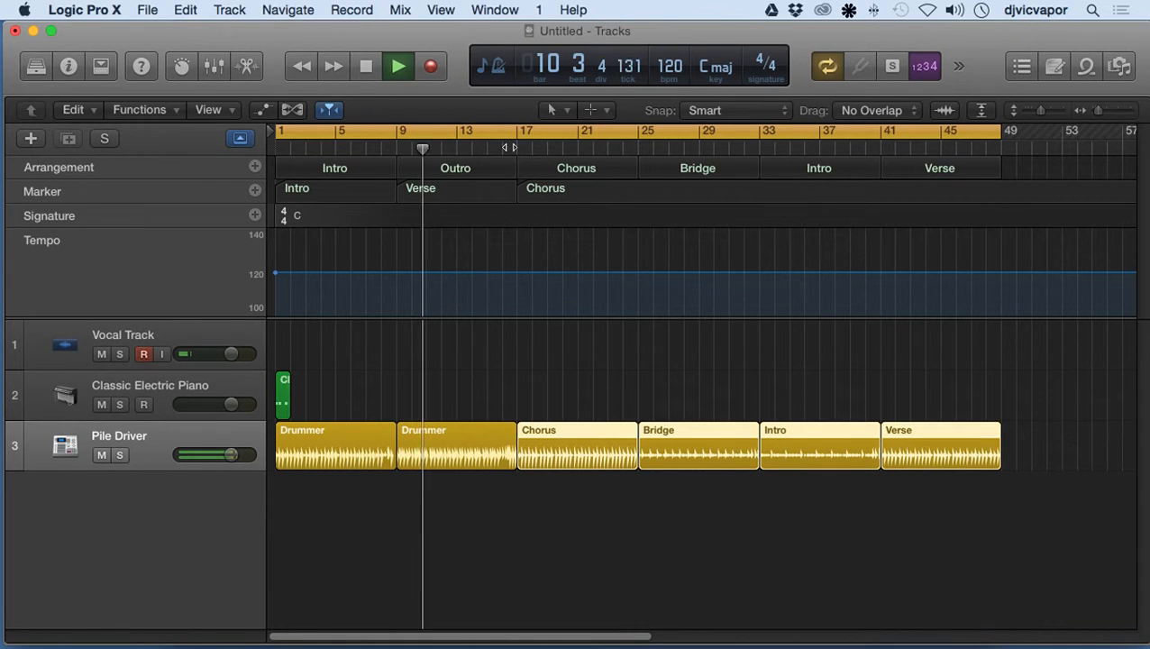
{"action": "left_click", "coordinate": [364, 65]}
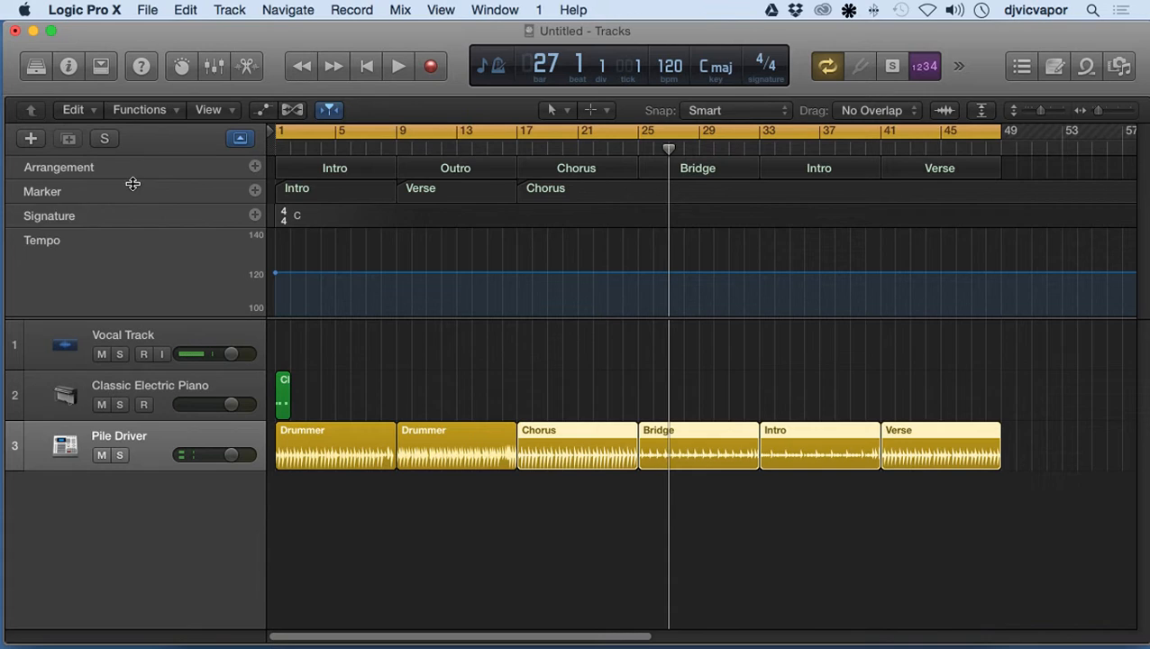
{"action": "left_click", "coordinate": [144, 353]}
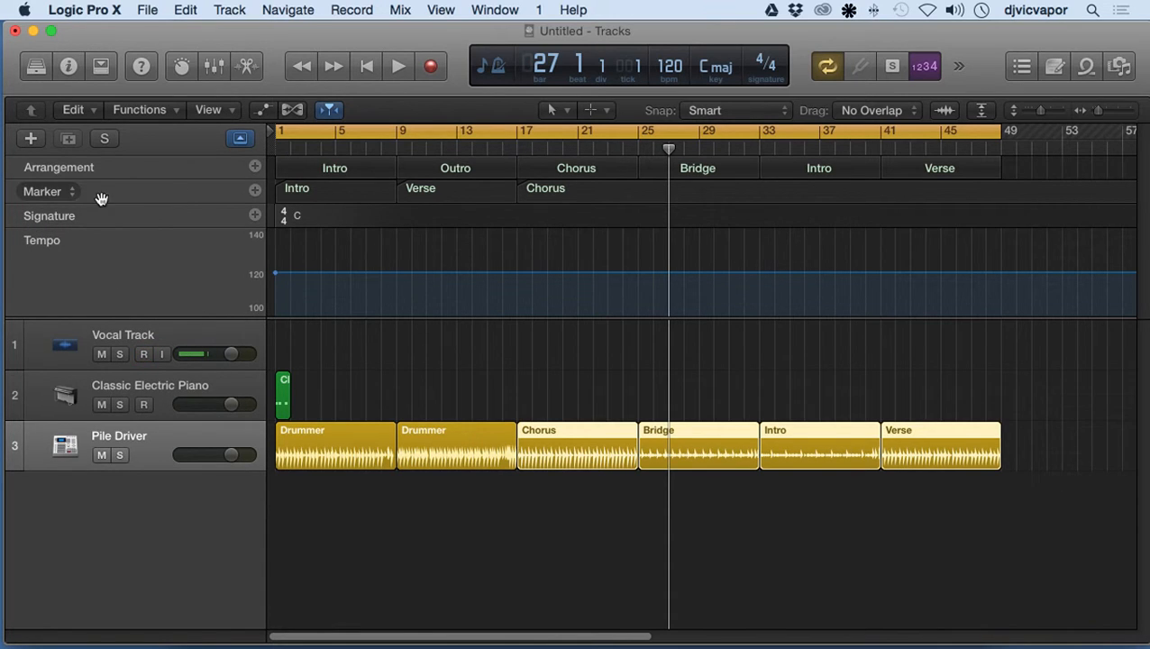
{"action": "left_click", "coordinate": [144, 353]}
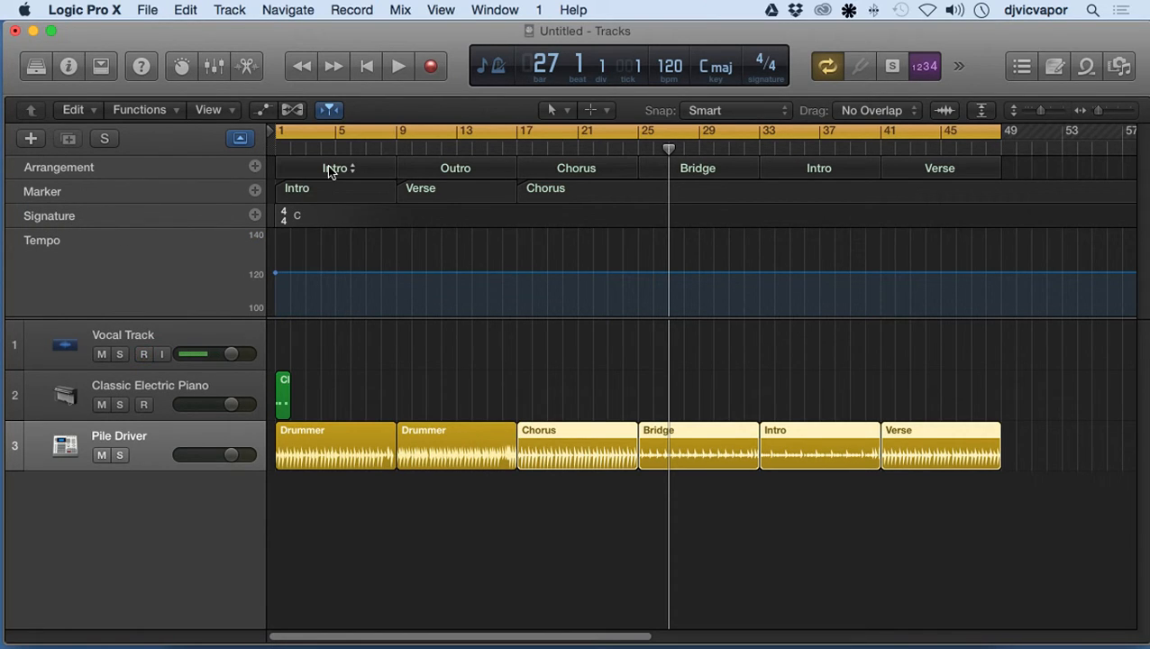
{"action": "left_click", "coordinate": [144, 354]}
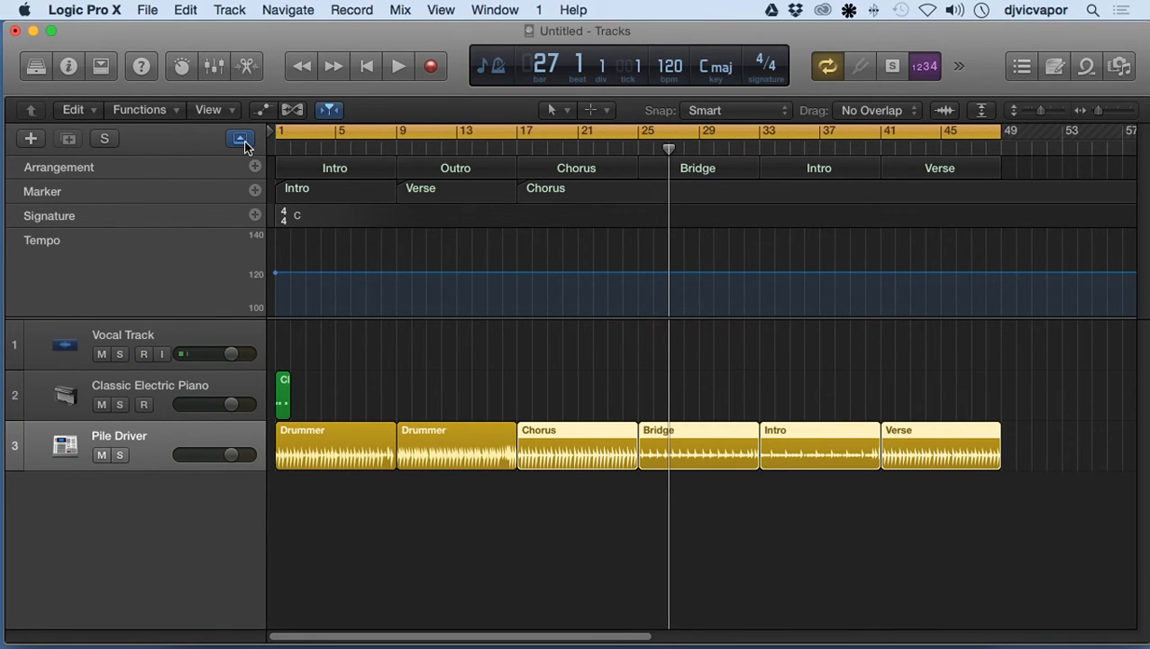
{"action": "left_click", "coordinate": [144, 353]}
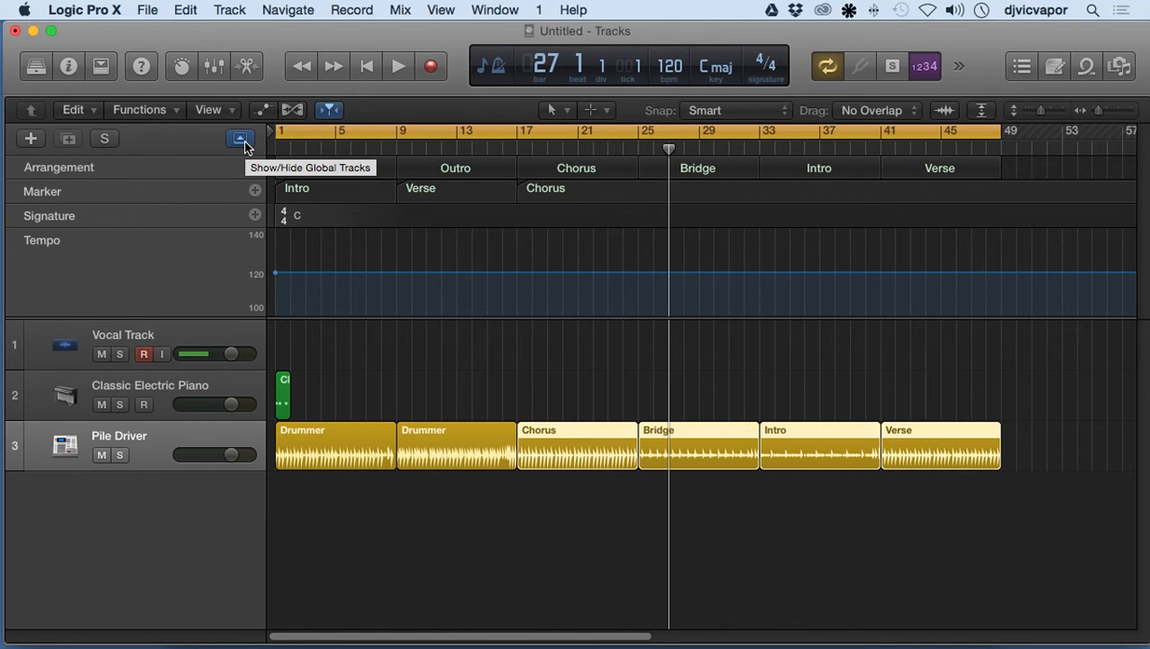